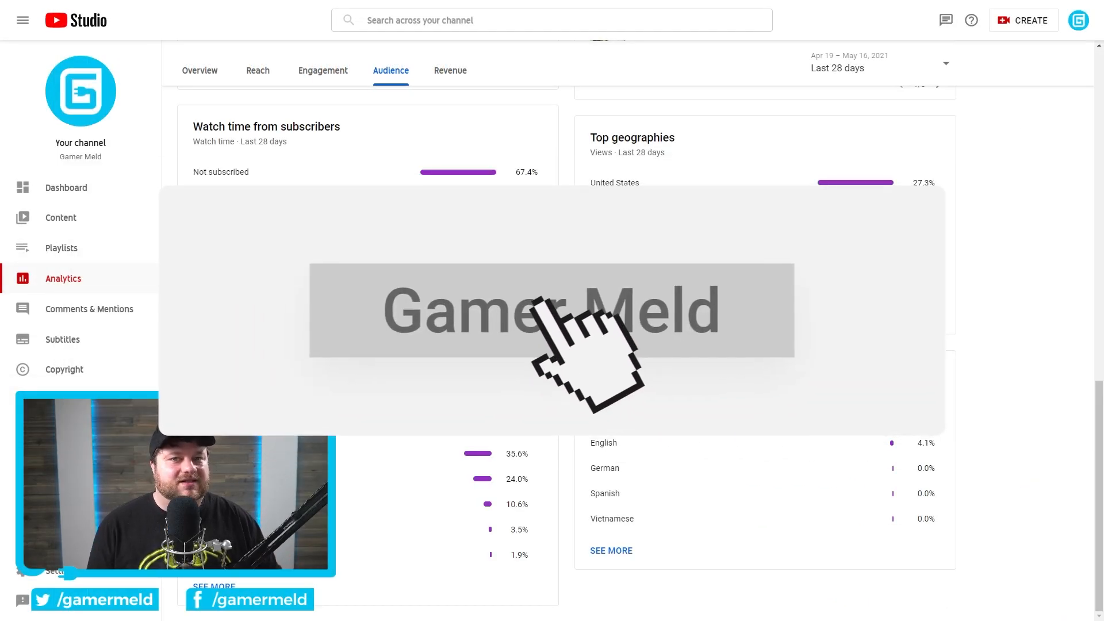
mouse_move(456, 436)
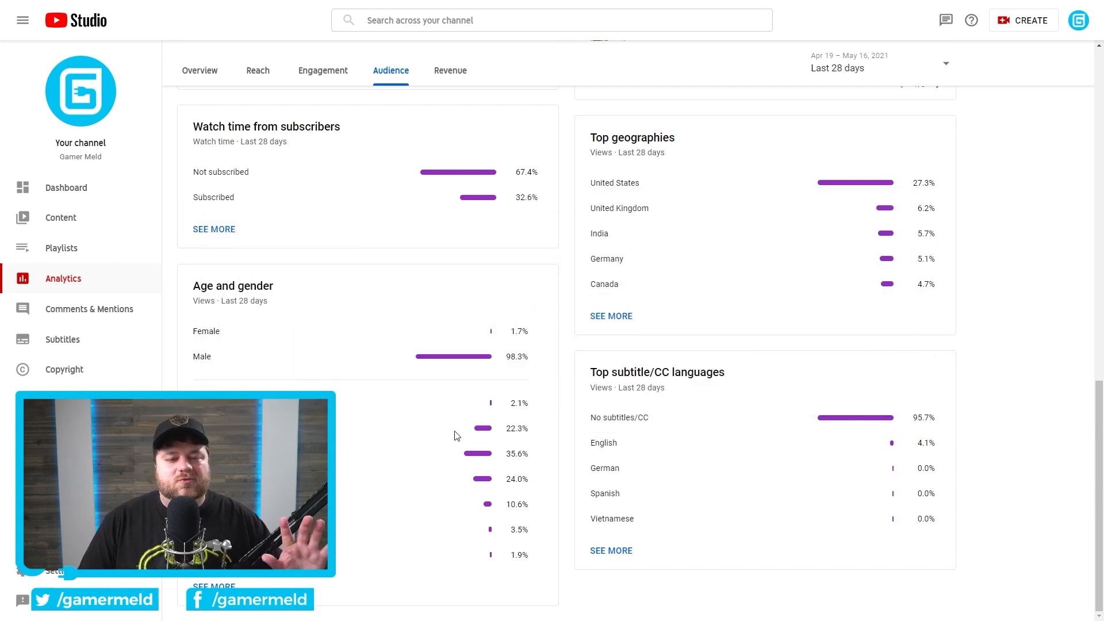
mouse_move(659, 107)
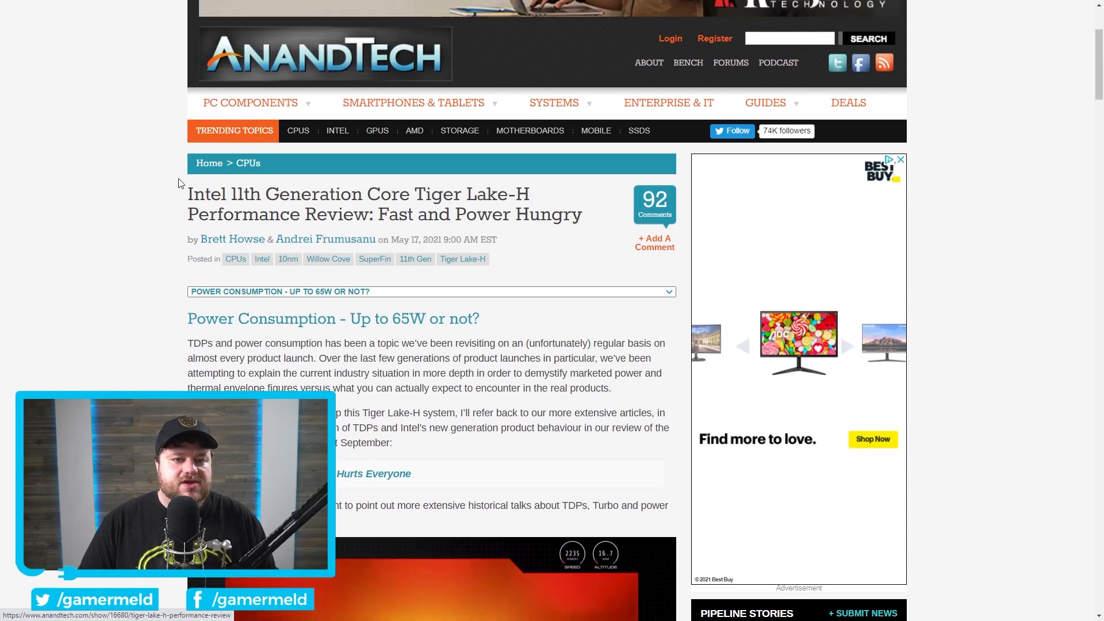
- Scroll the Tiger Lake-H review to the i9-11980HK 65W Reference Setting Prime95 chart
scroll(down, 3)
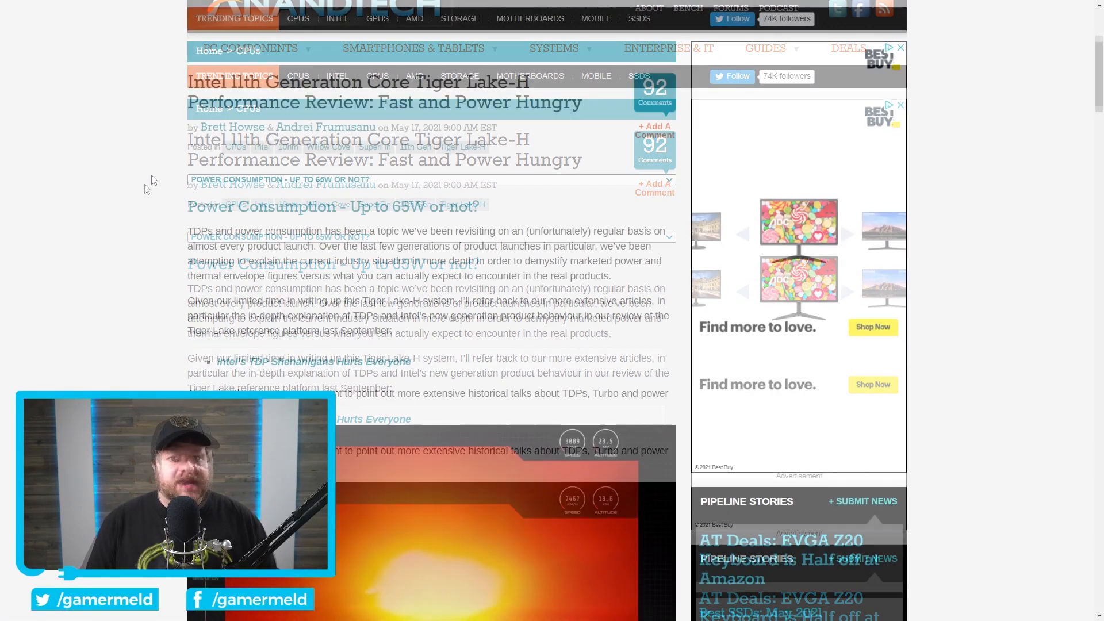
scroll(down, 3)
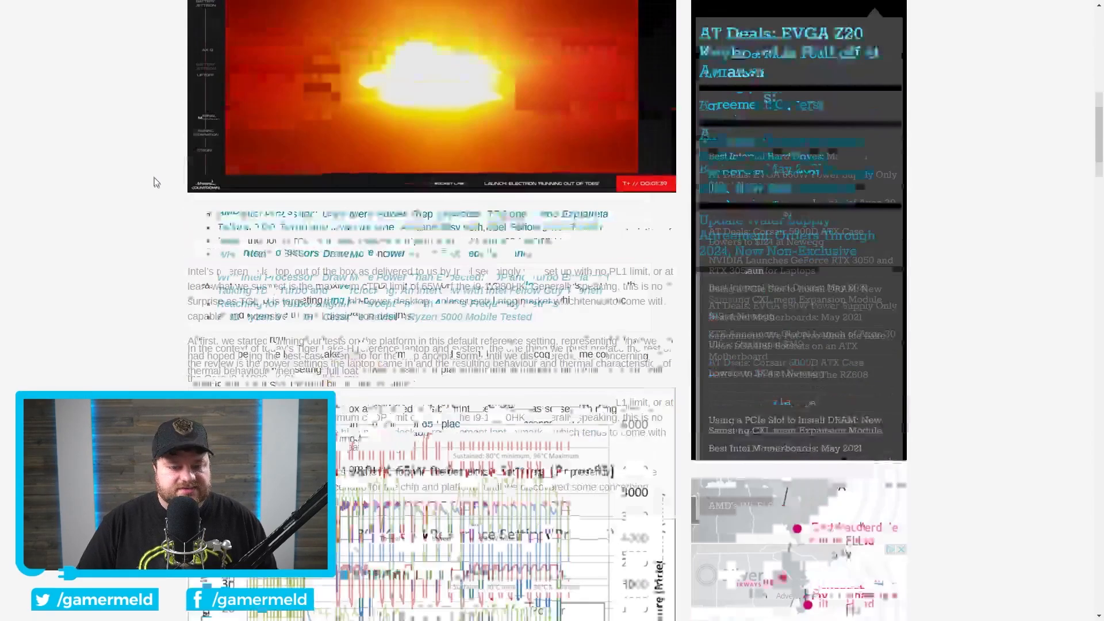
scroll(down, 3)
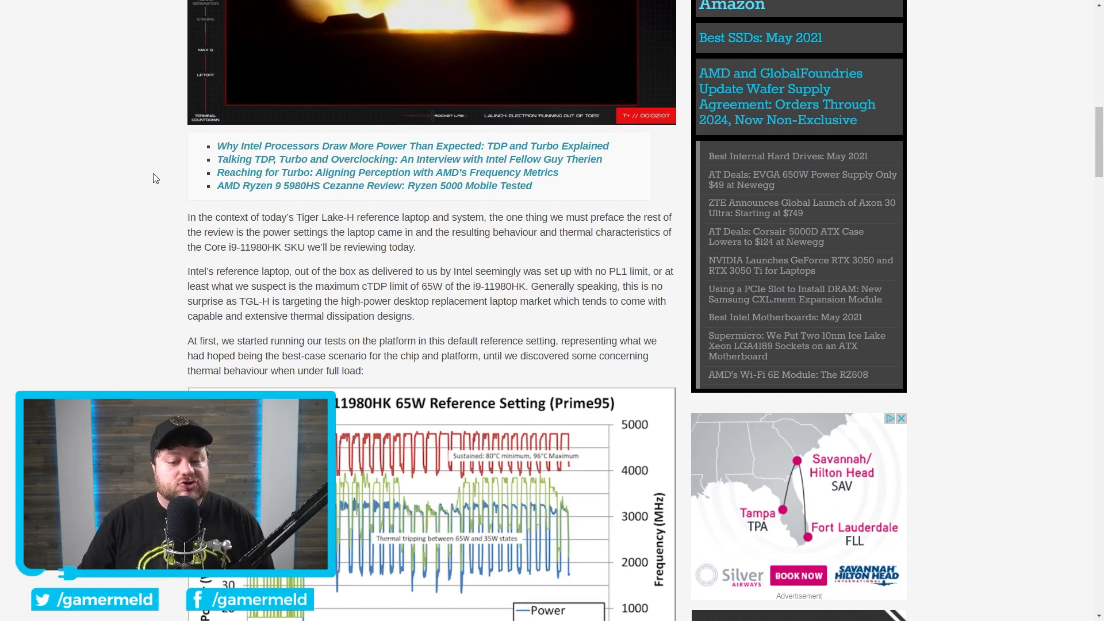
scroll(down, 3)
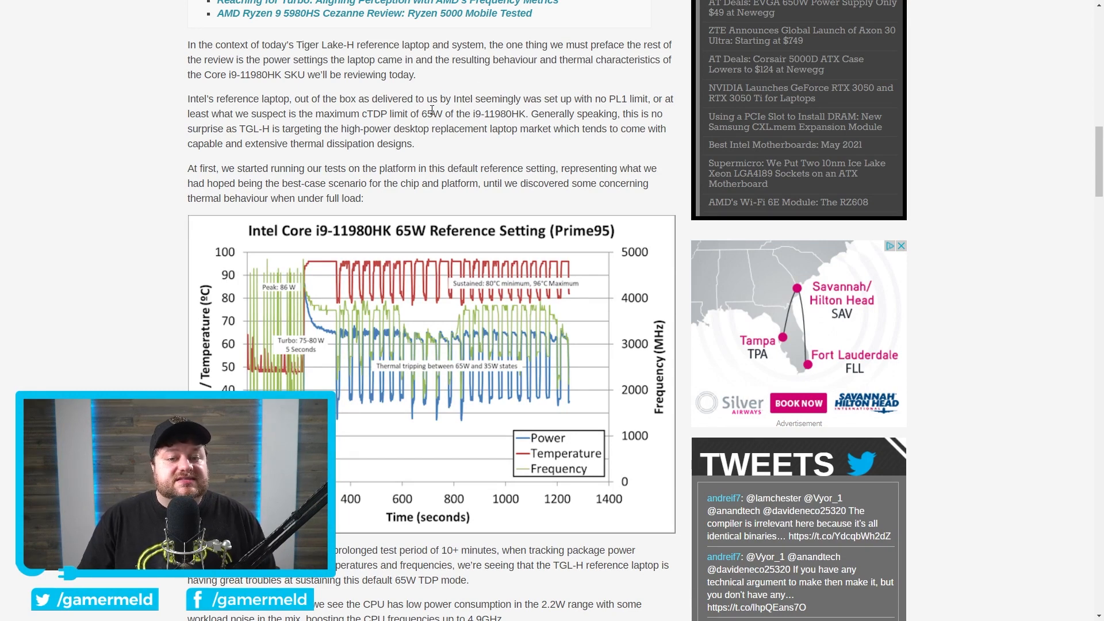
scroll(down, 3)
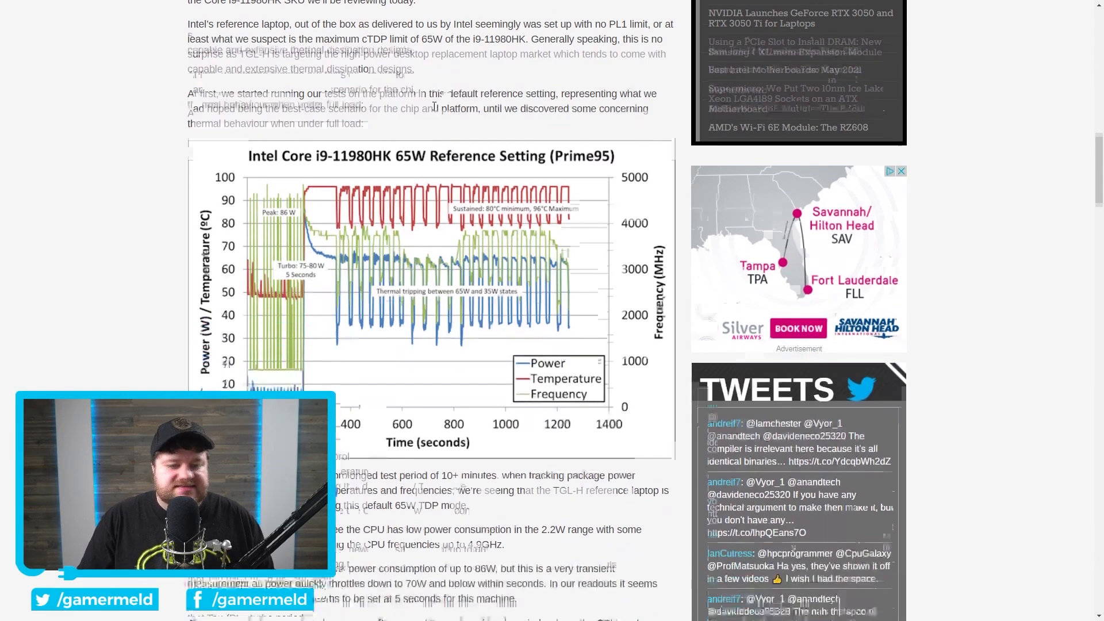
scroll(down, 3)
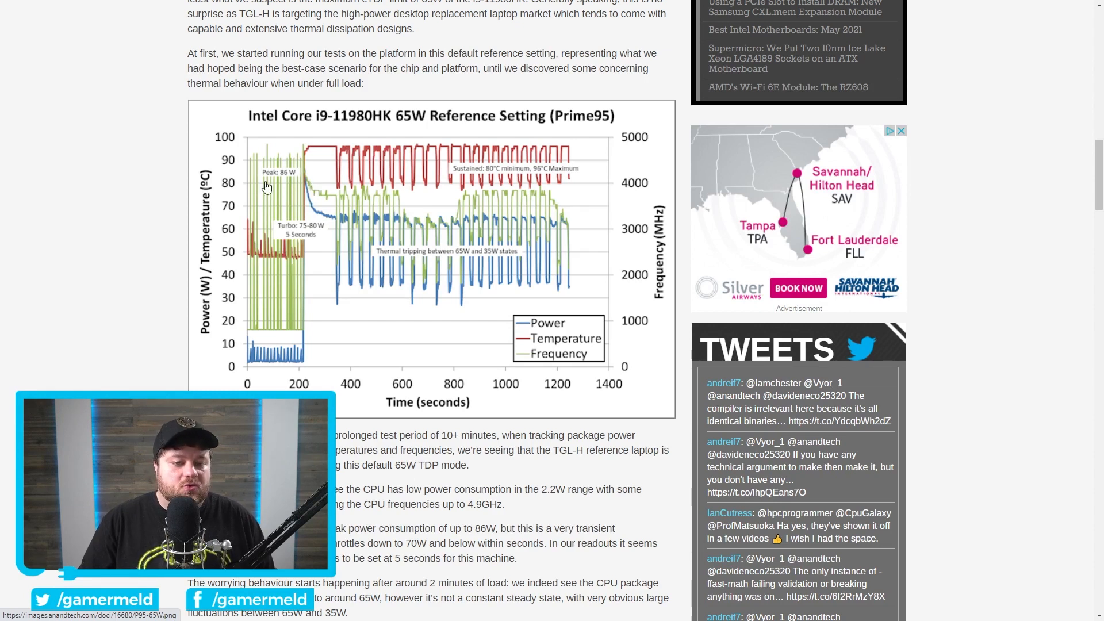
mouse_move(547, 220)
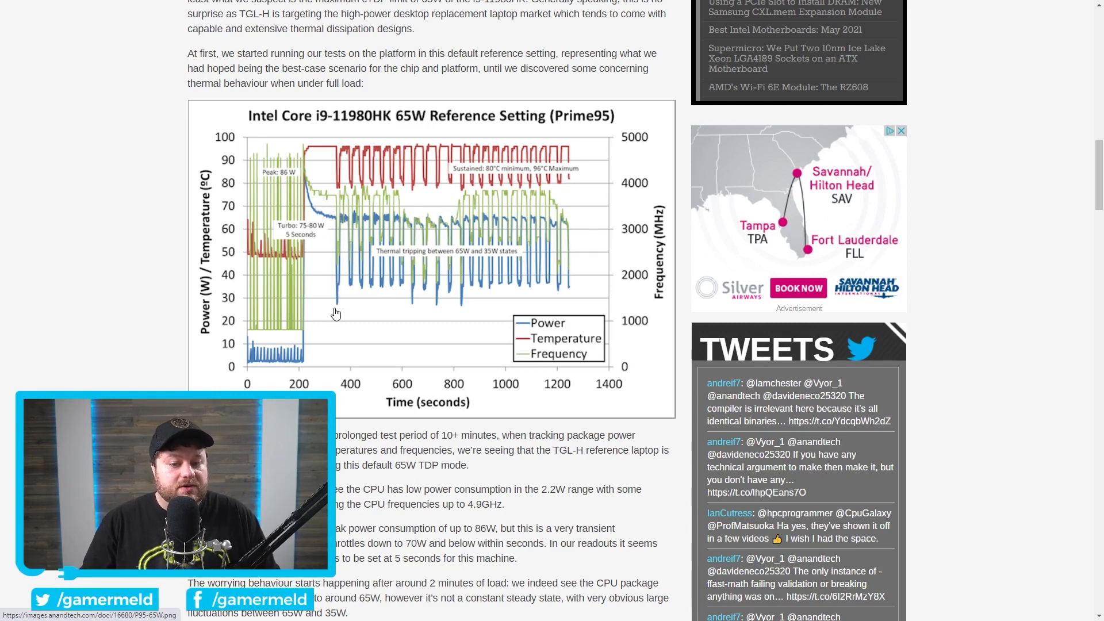
mouse_move(392, 230)
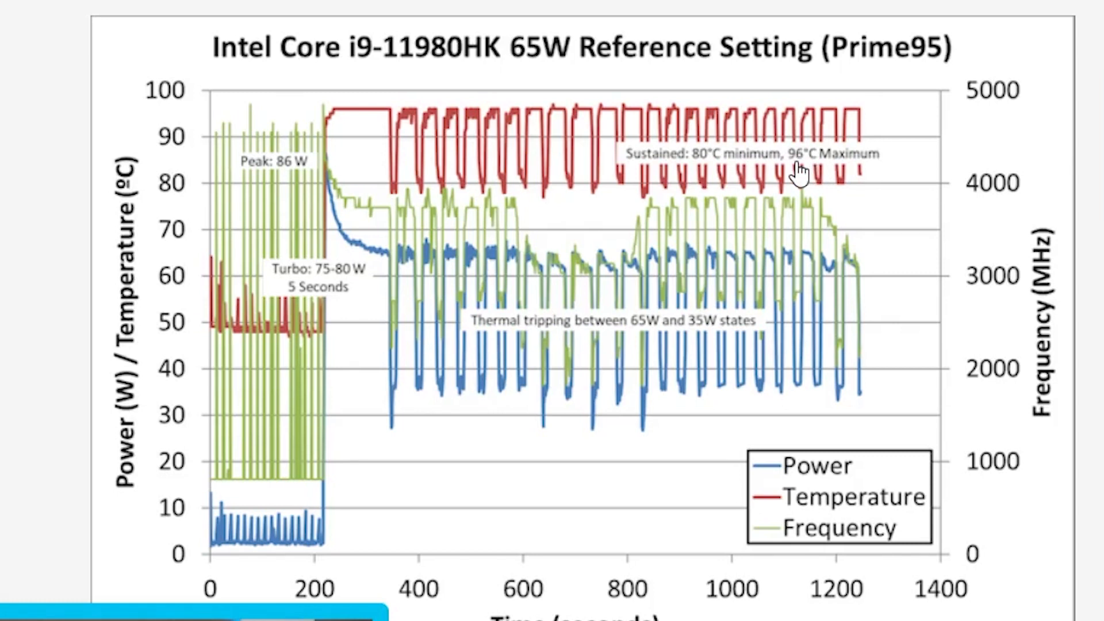
mouse_move(892, 78)
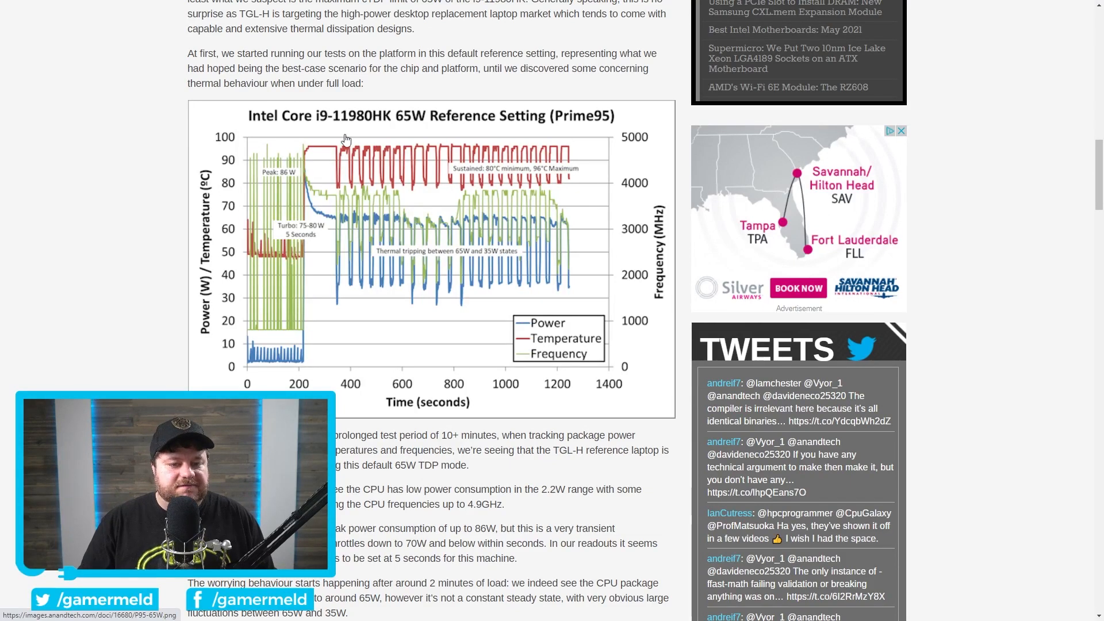
mouse_move(382, 165)
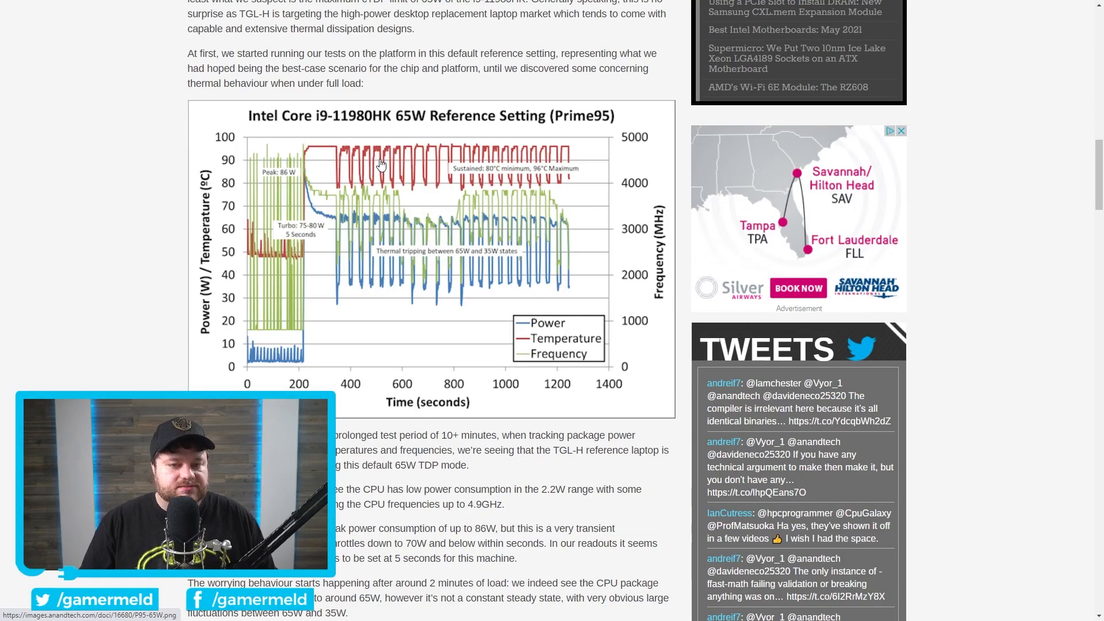
mouse_move(431, 203)
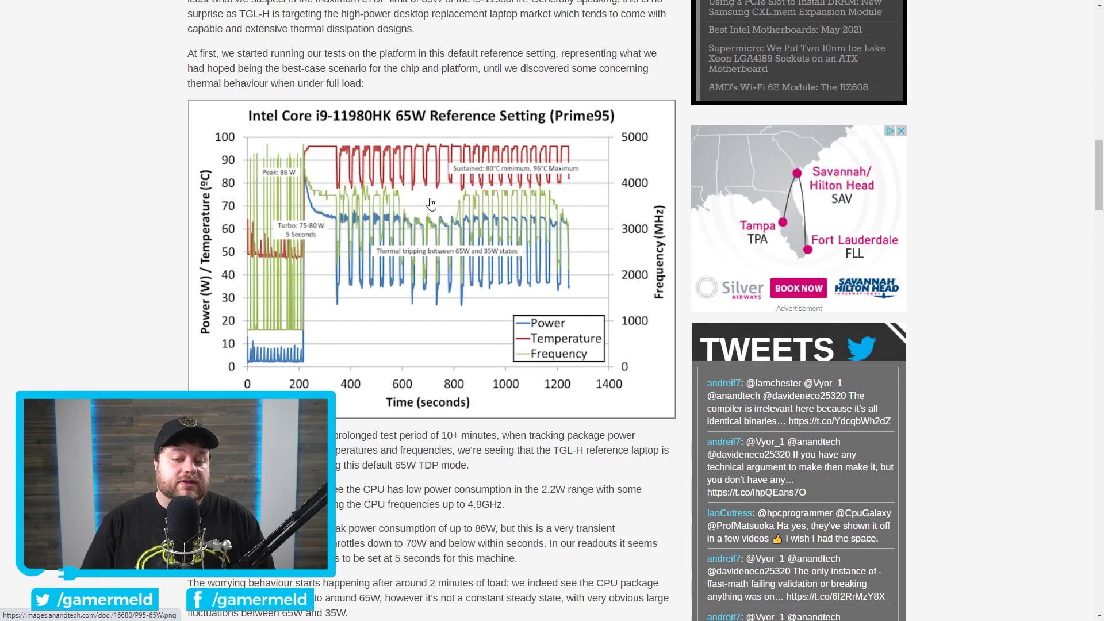
mouse_move(338, 273)
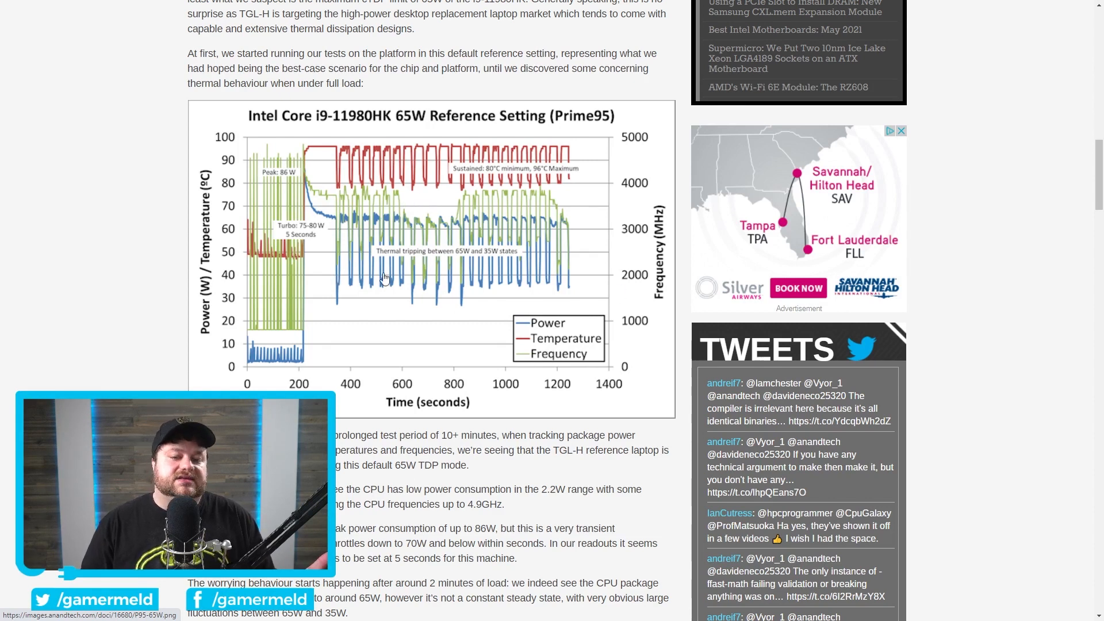
- Highlight the inadequate-thermal-dissipation conclusion, then scroll to the i9-11980HK 45W PL1 Prime95 chart
scroll(down, 3)
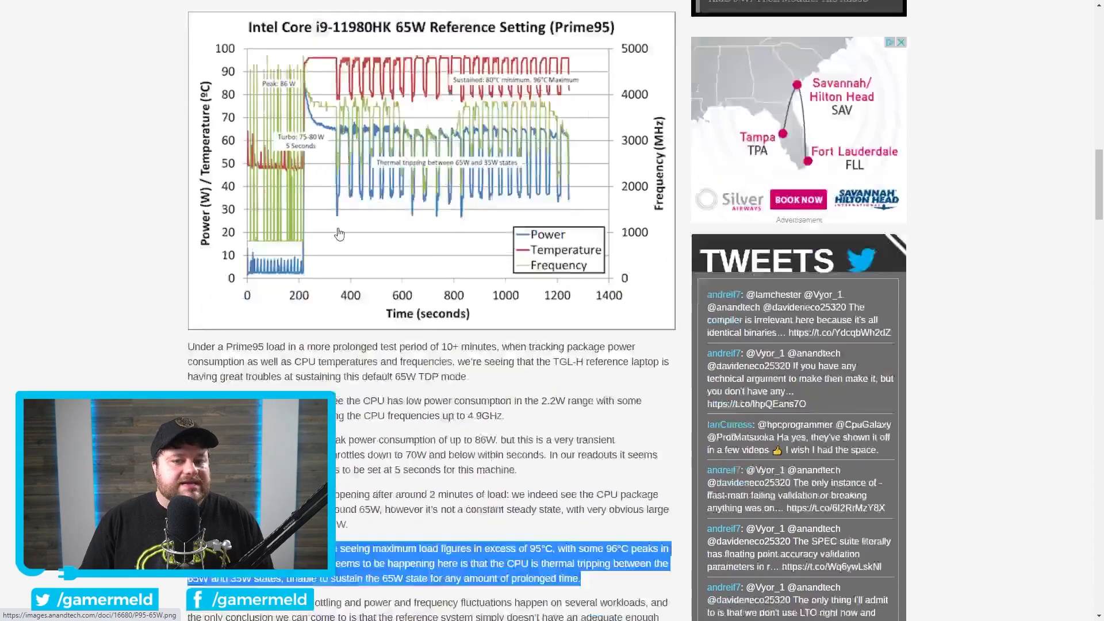
scroll(down, 3)
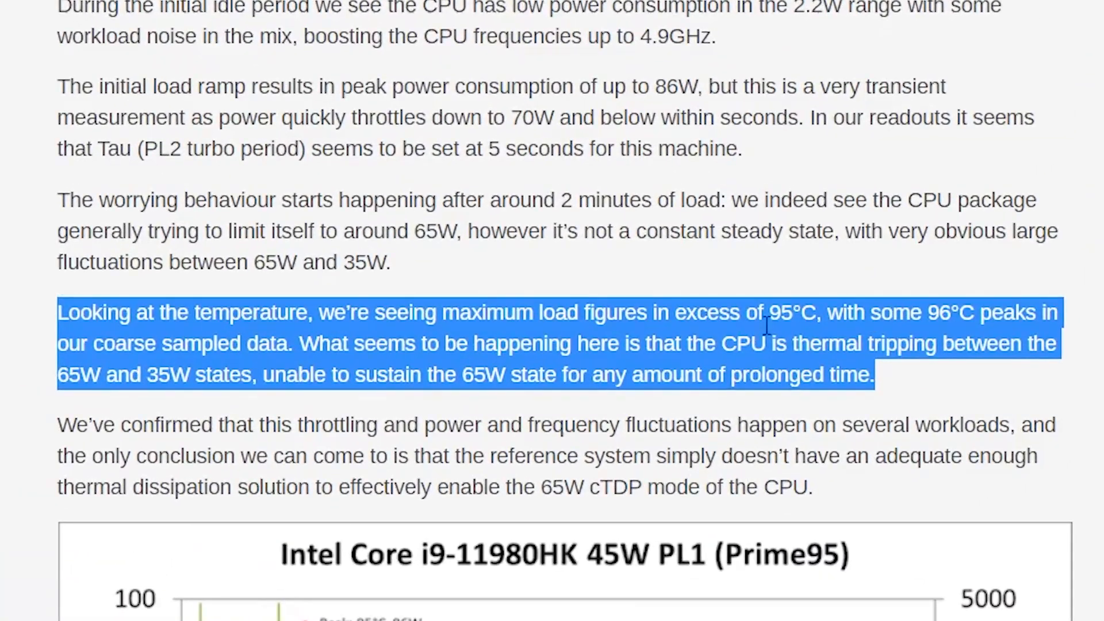
mouse_move(887, 313)
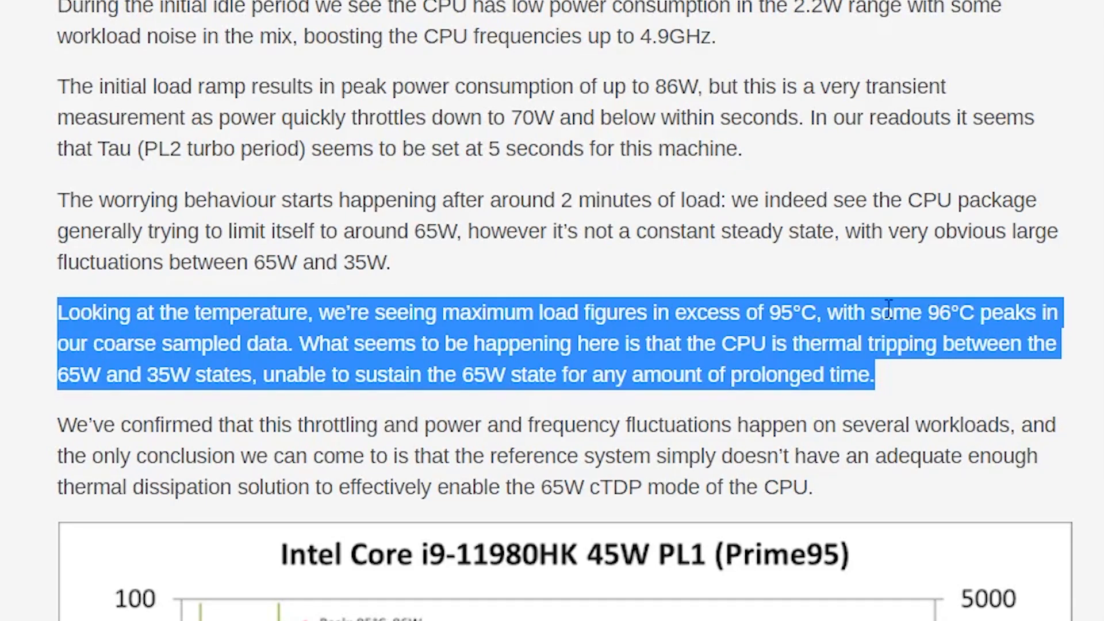
mouse_move(941, 344)
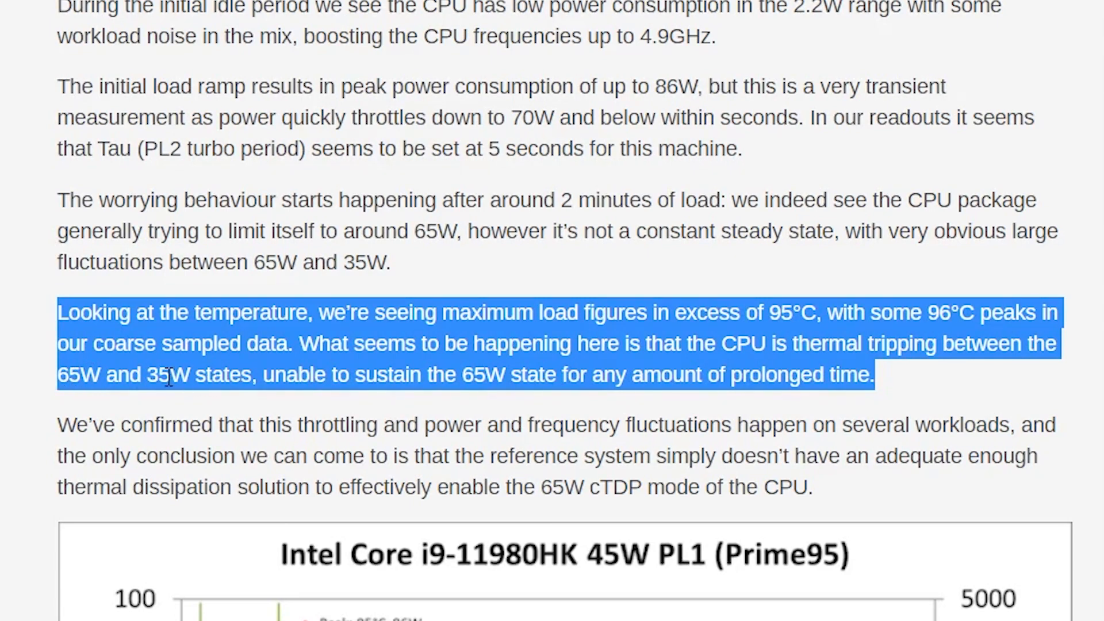
mouse_move(360, 374)
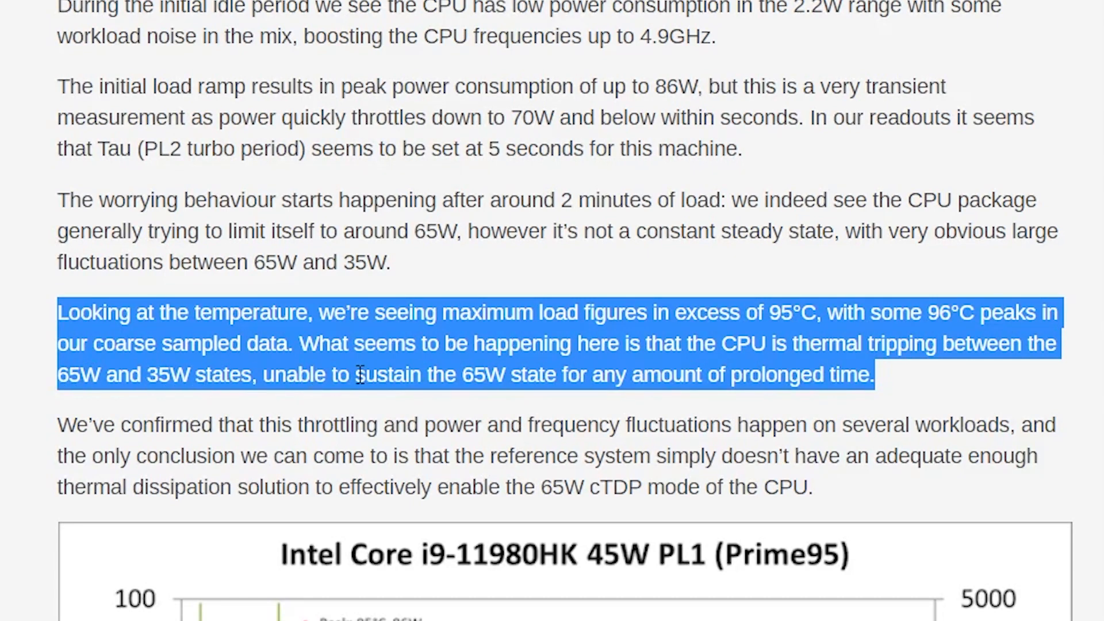
mouse_move(532, 382)
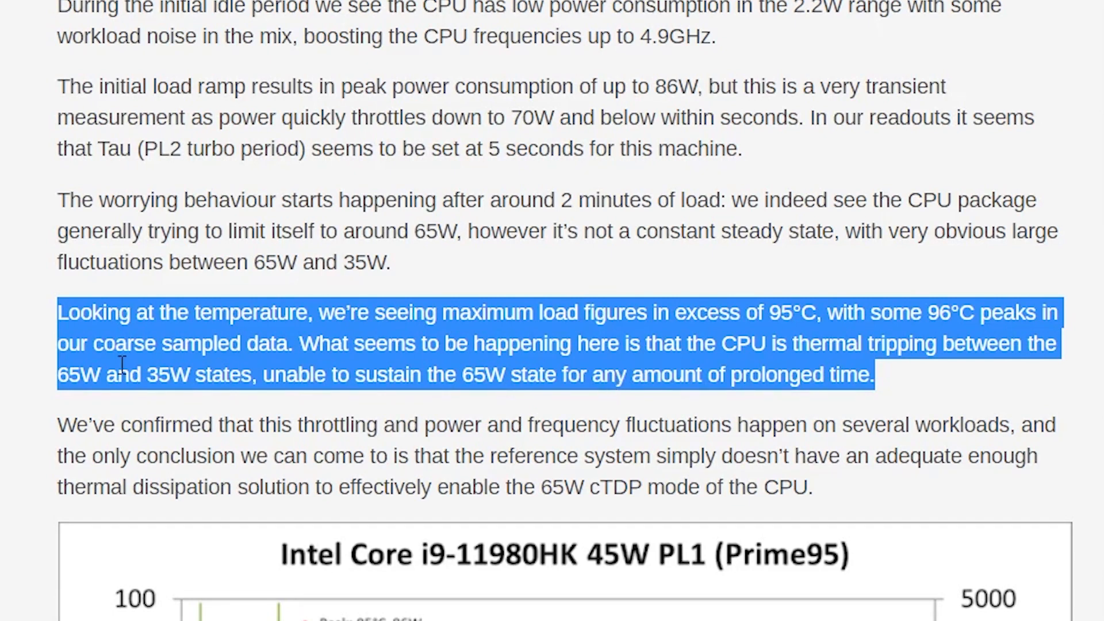
click(123, 435)
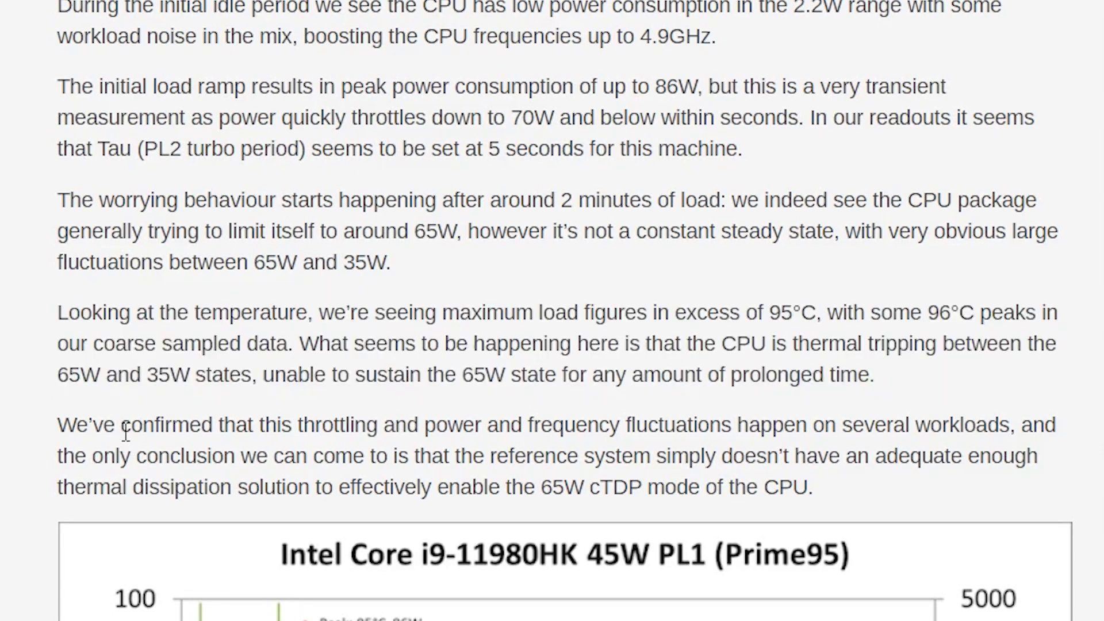
drag(121, 424, 1007, 424)
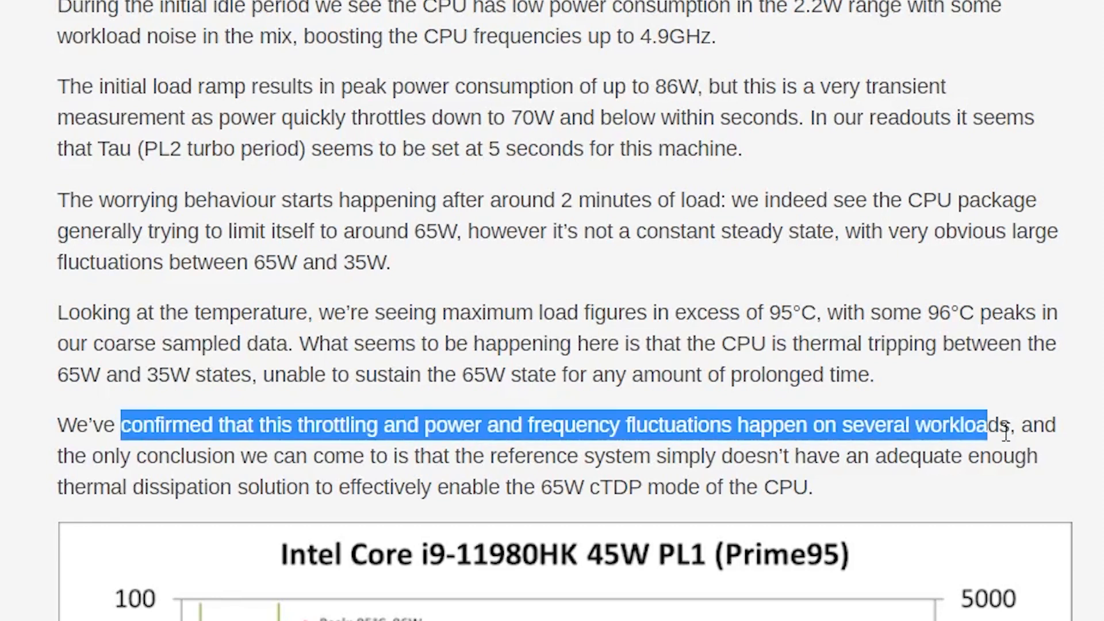
click(703, 455)
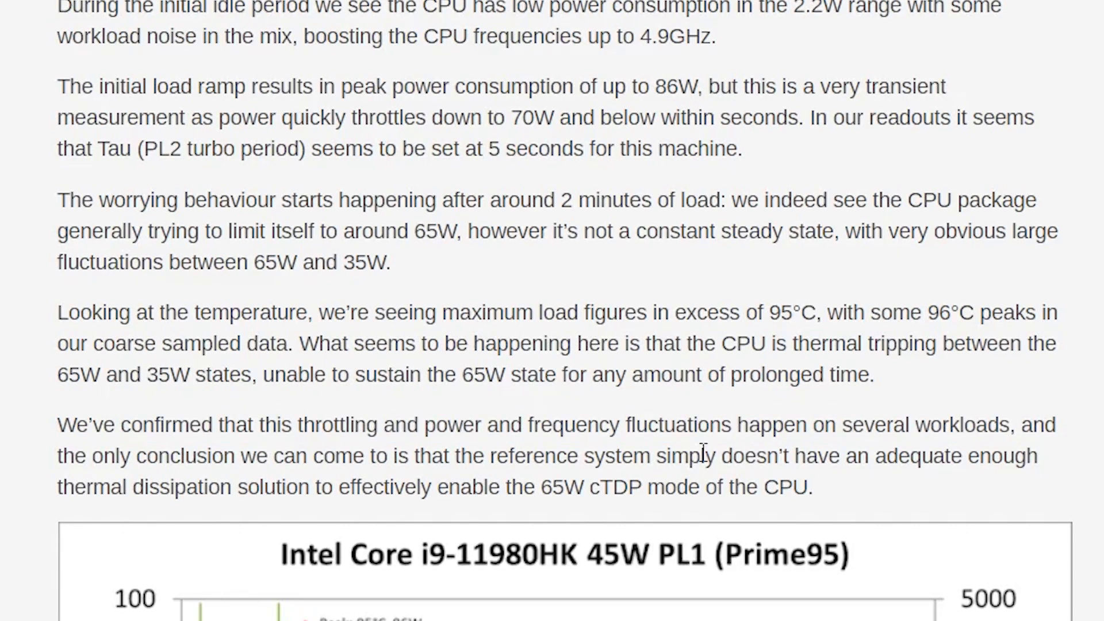
double_click(439, 456)
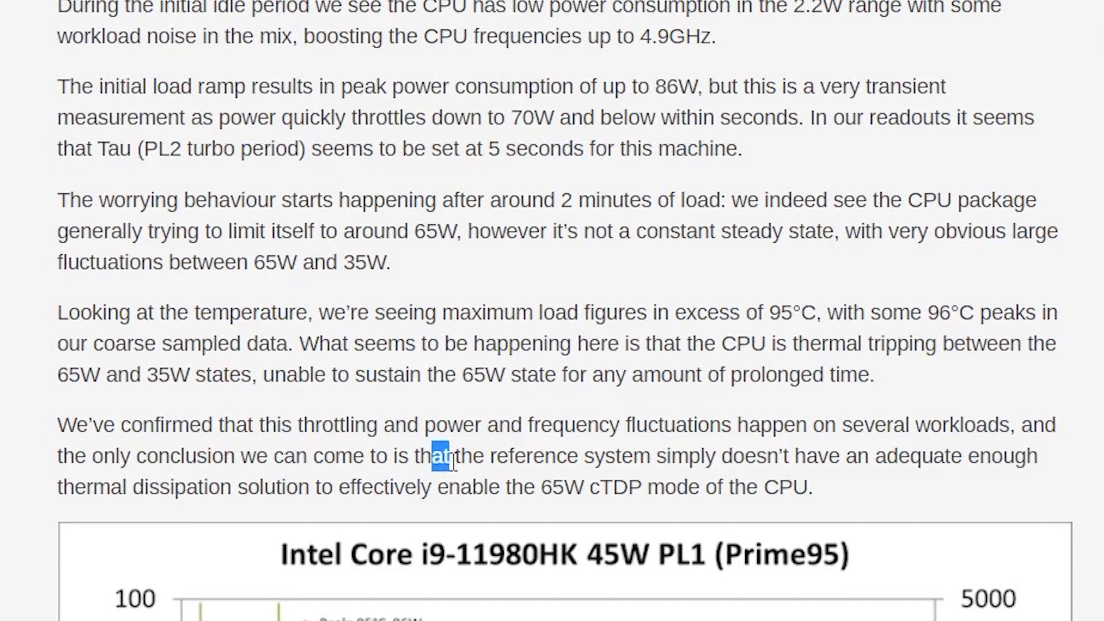
drag(436, 455, 810, 486)
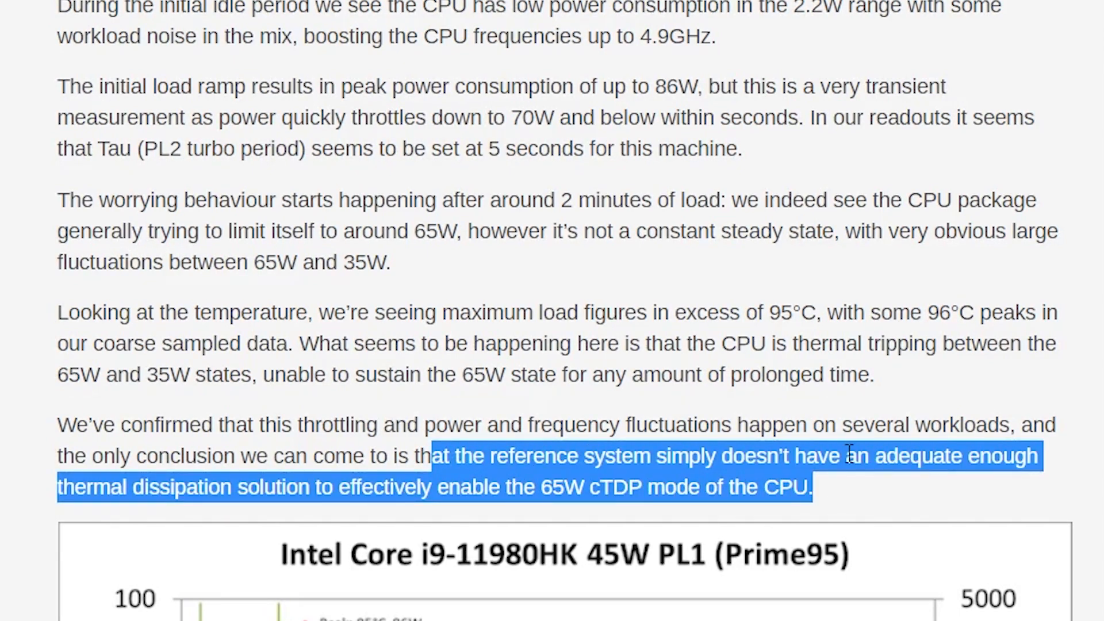
mouse_move(878, 462)
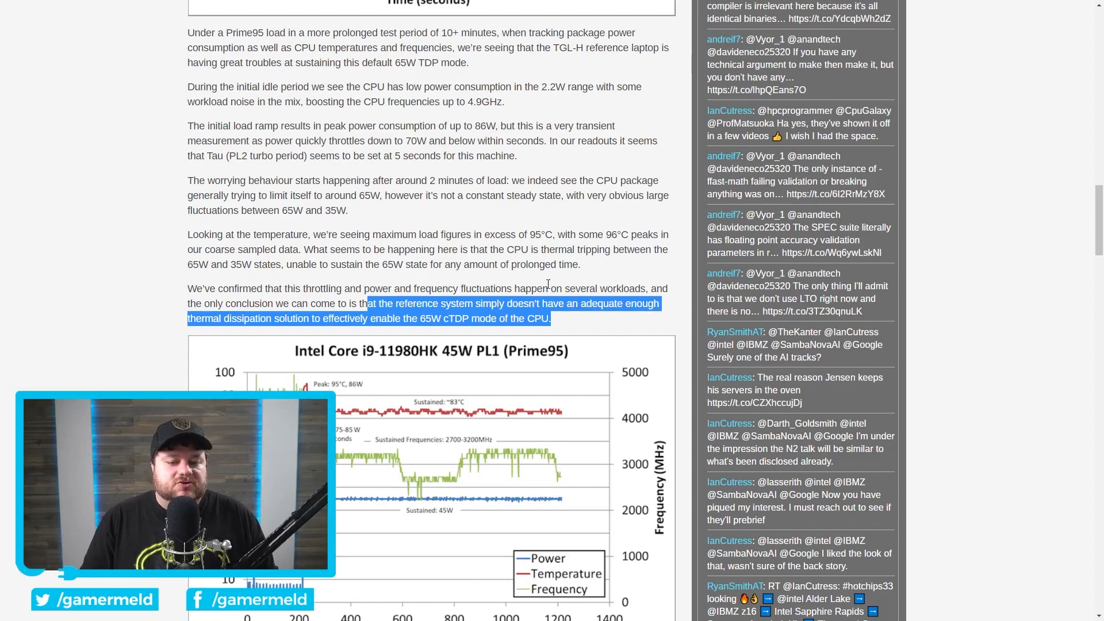
scroll(down, 3)
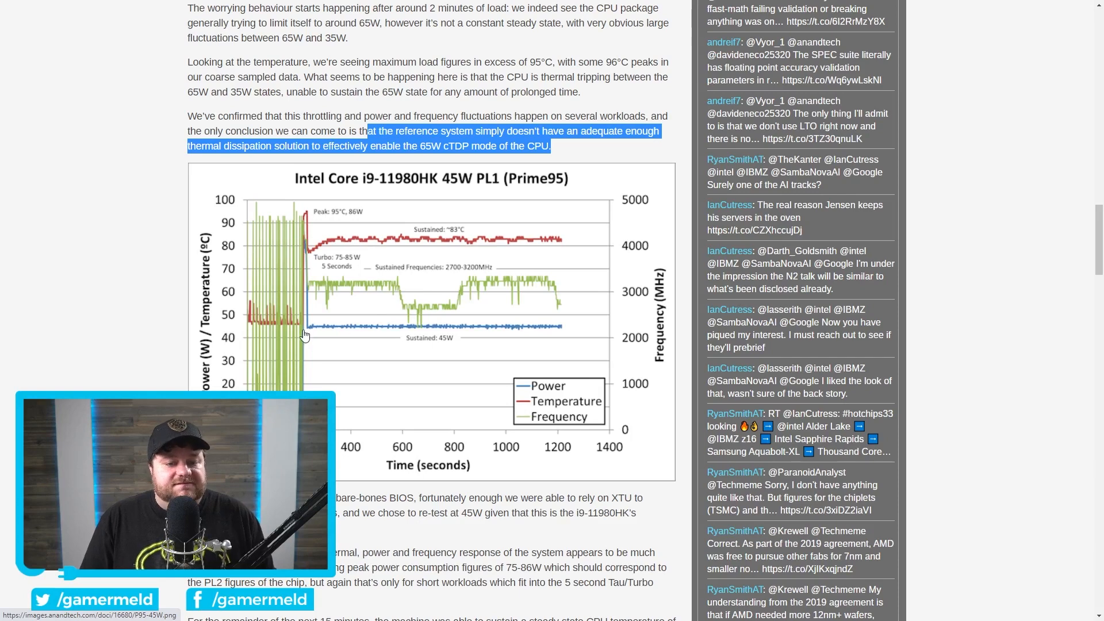
mouse_move(562, 336)
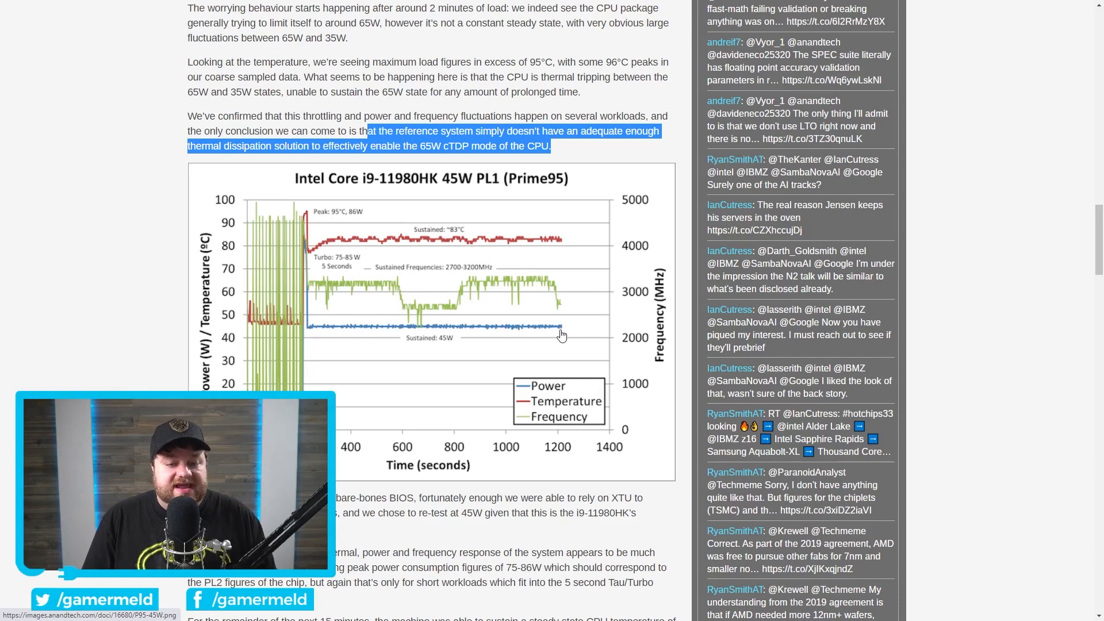
mouse_move(302, 235)
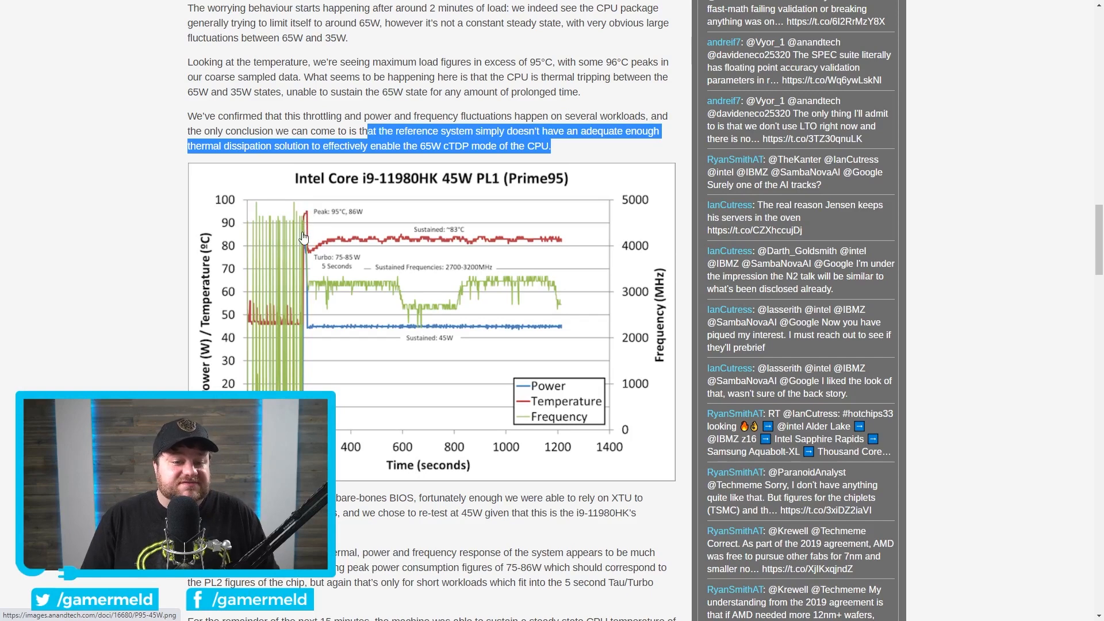
mouse_move(364, 228)
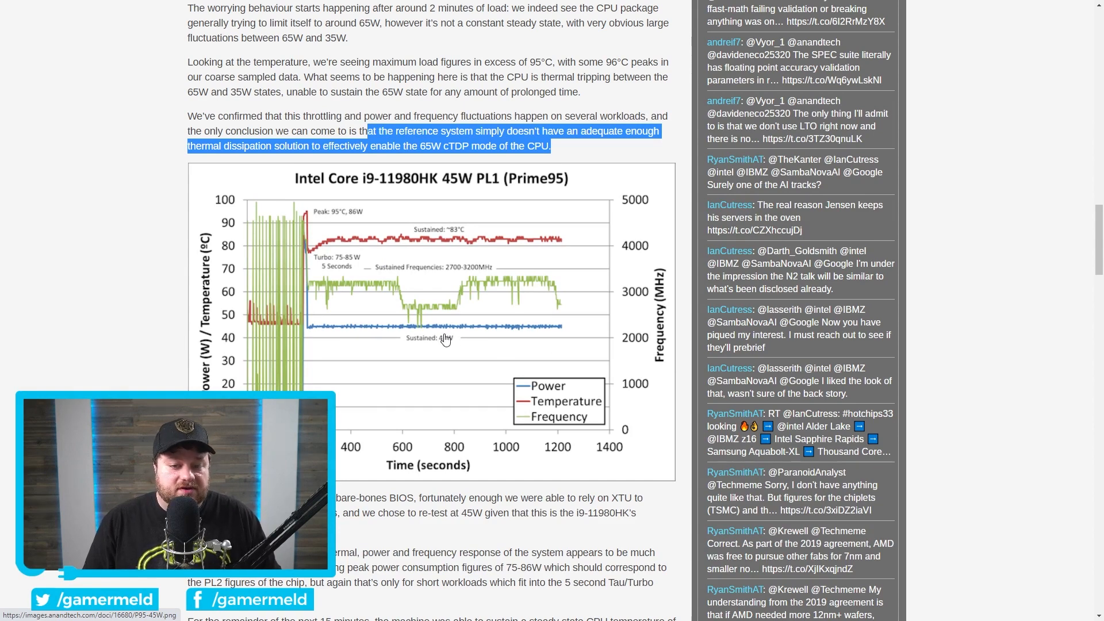
mouse_move(442, 242)
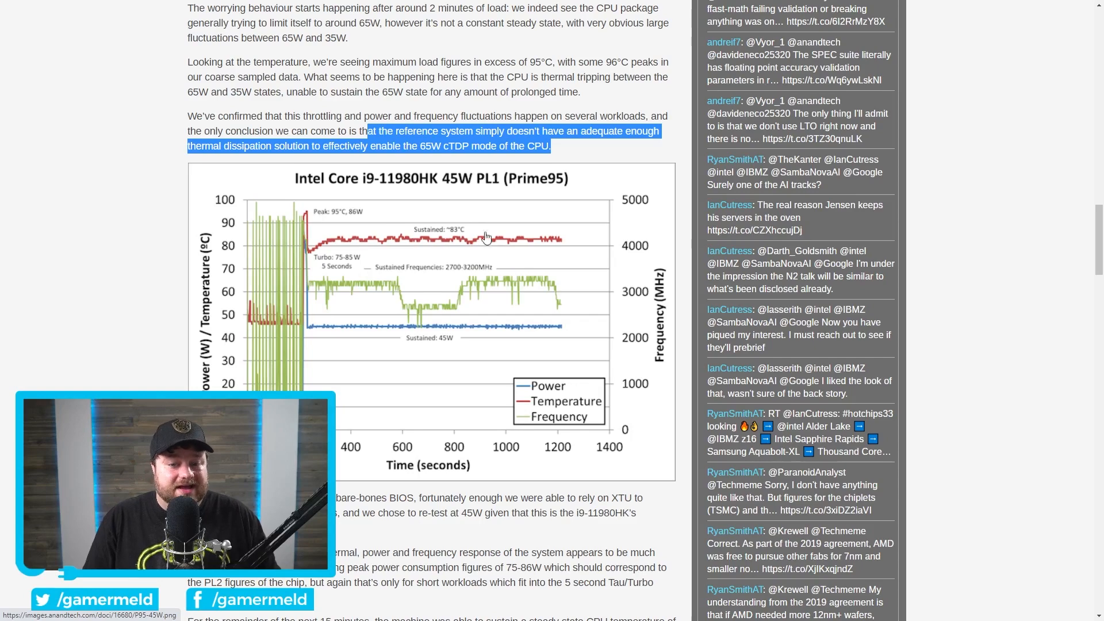
scroll(down, 3)
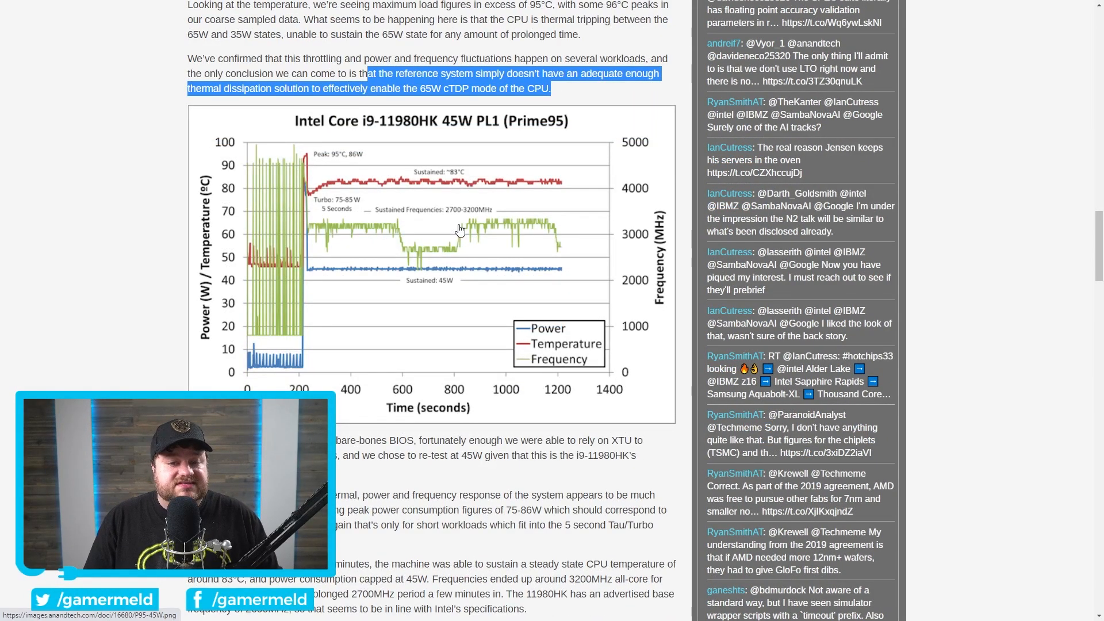
- Scroll down to the Ryzen 9 5980HS Prime95 power, temperature and frequency chart
scroll(down, 3)
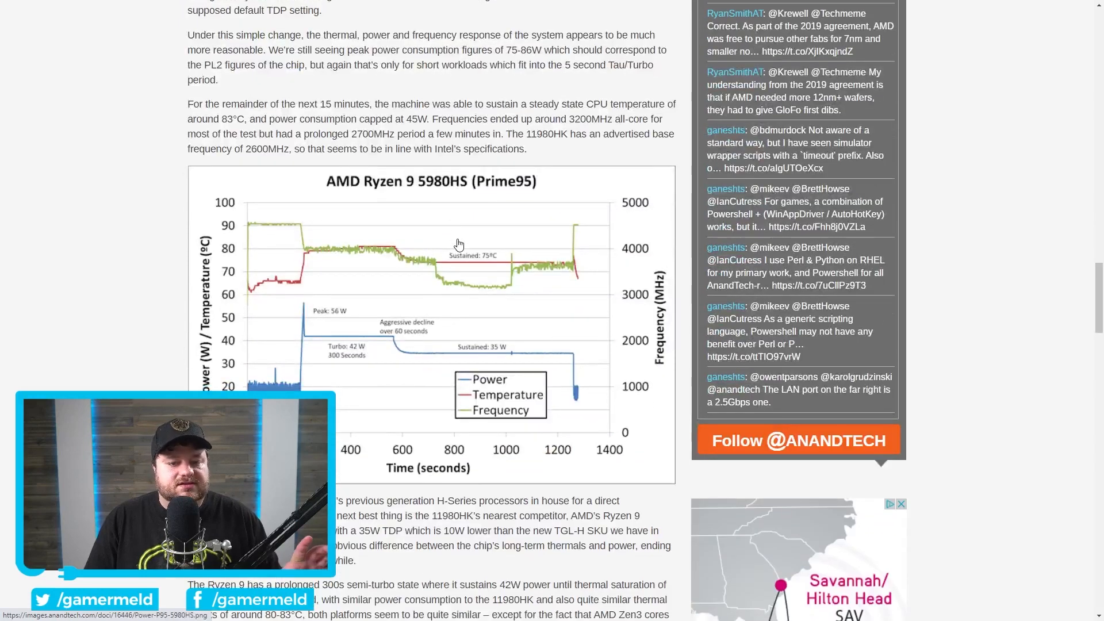
mouse_move(434, 213)
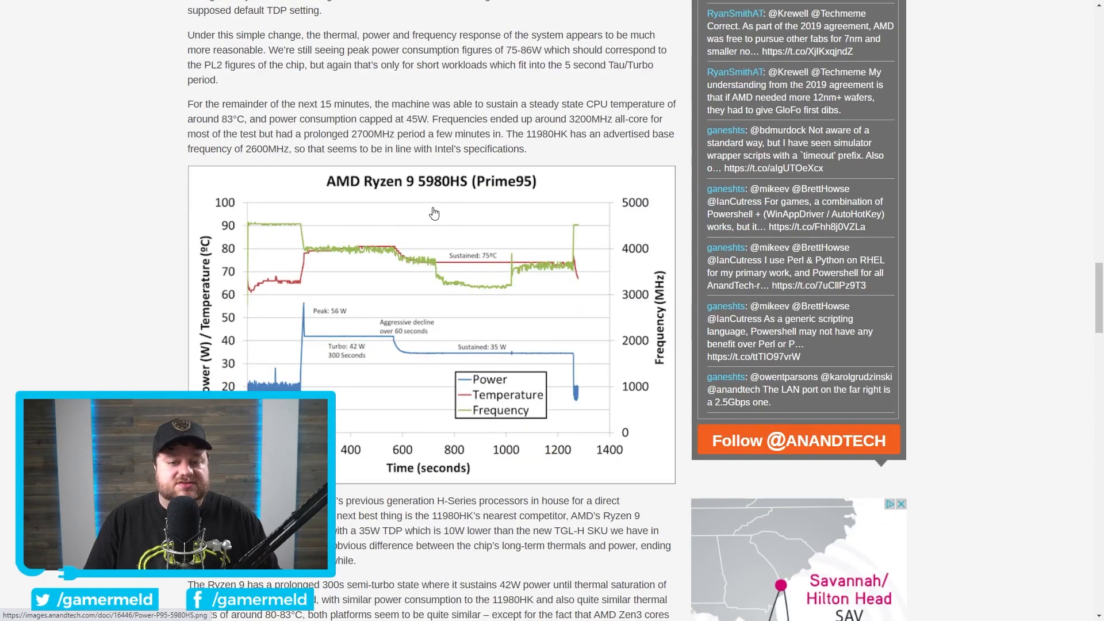
mouse_move(468, 218)
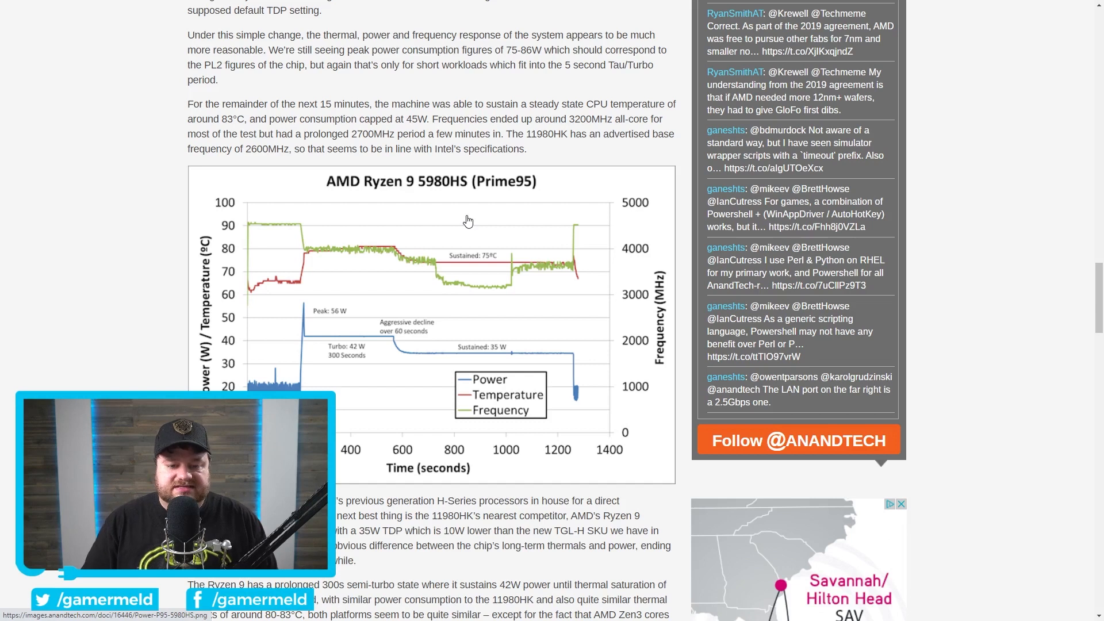
mouse_move(444, 263)
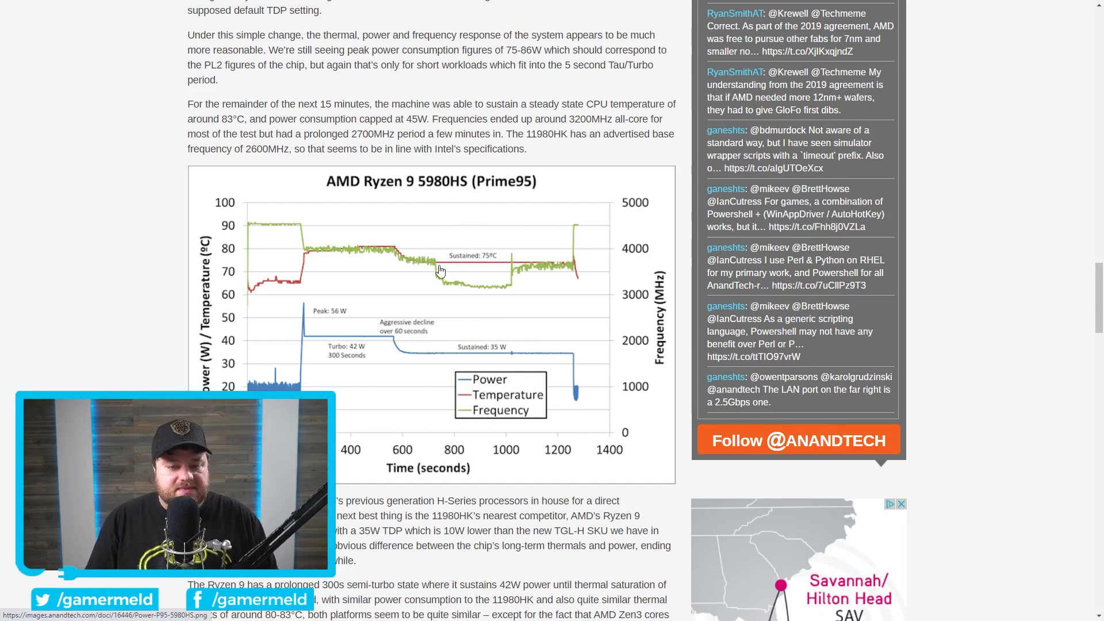
mouse_move(359, 251)
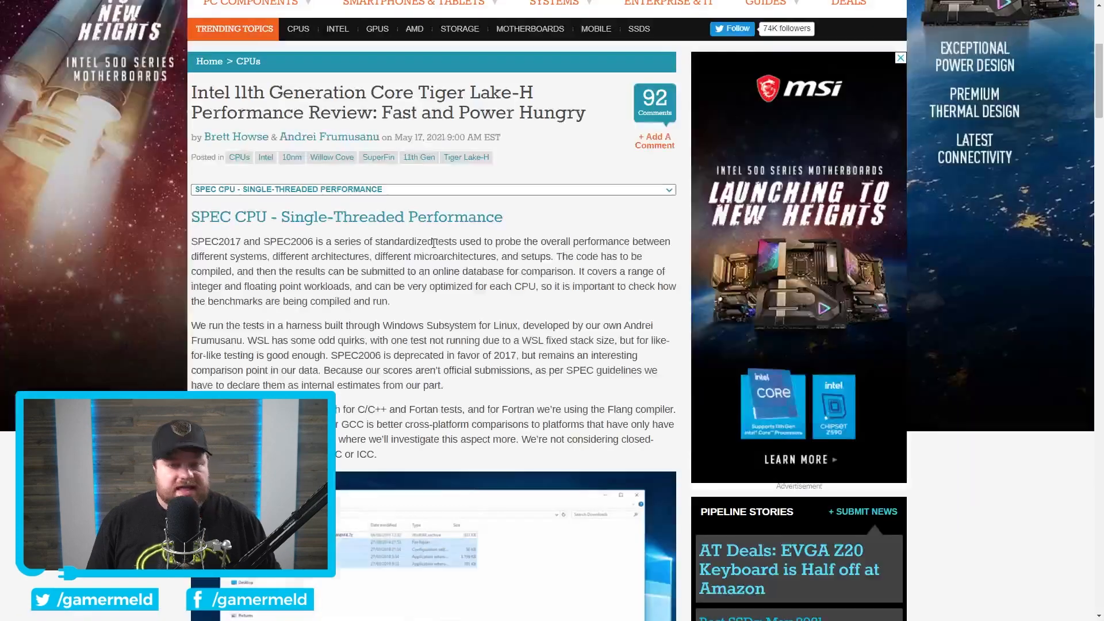
- Scroll through the SPECint and SPECfp Rate-1 charts to the SPECint2017 Rate-N scores
scroll(down, 3)
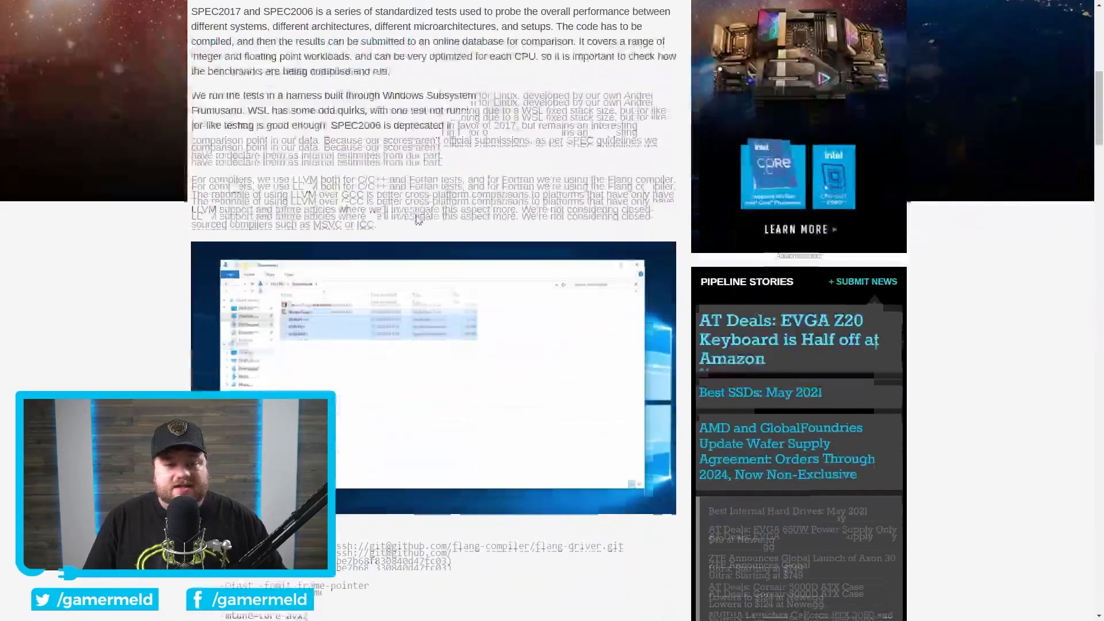
scroll(down, 3)
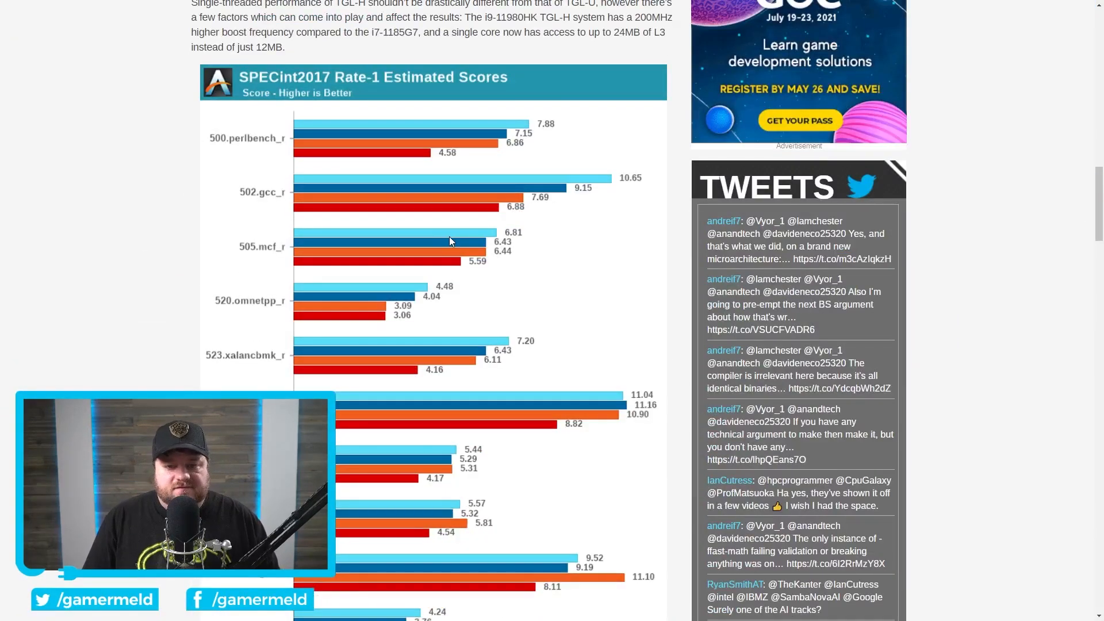
scroll(down, 3)
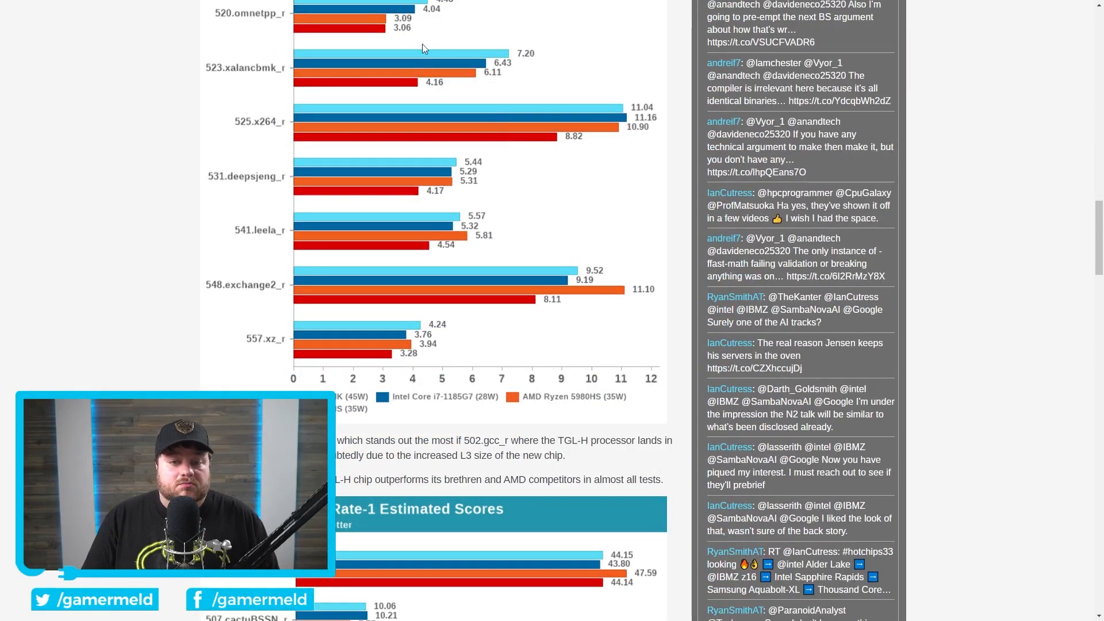
scroll(down, 3)
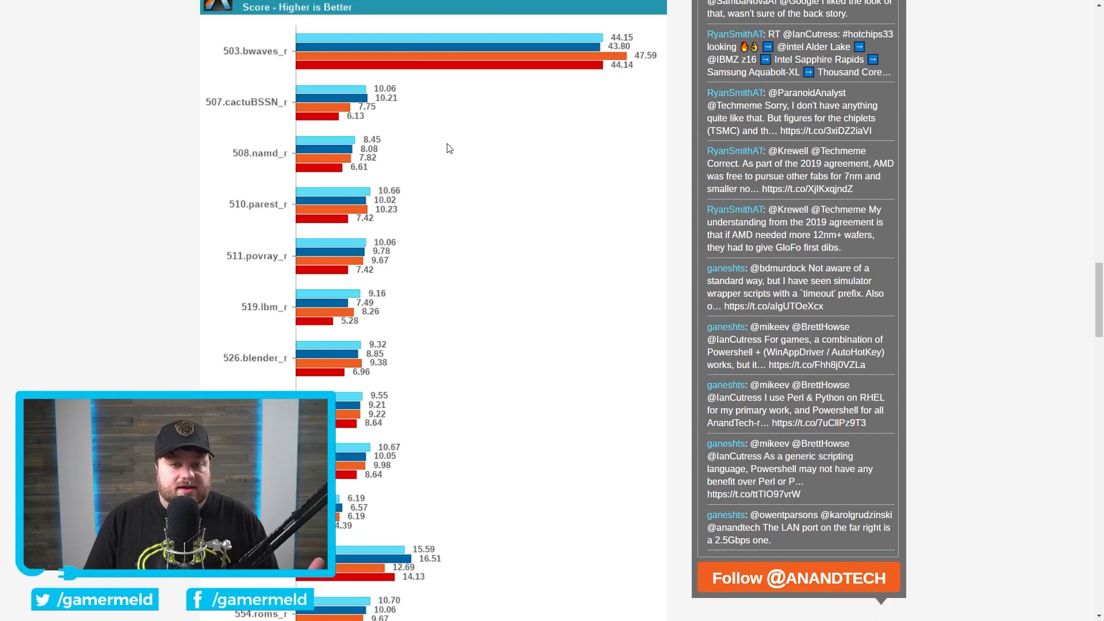
scroll(down, 3)
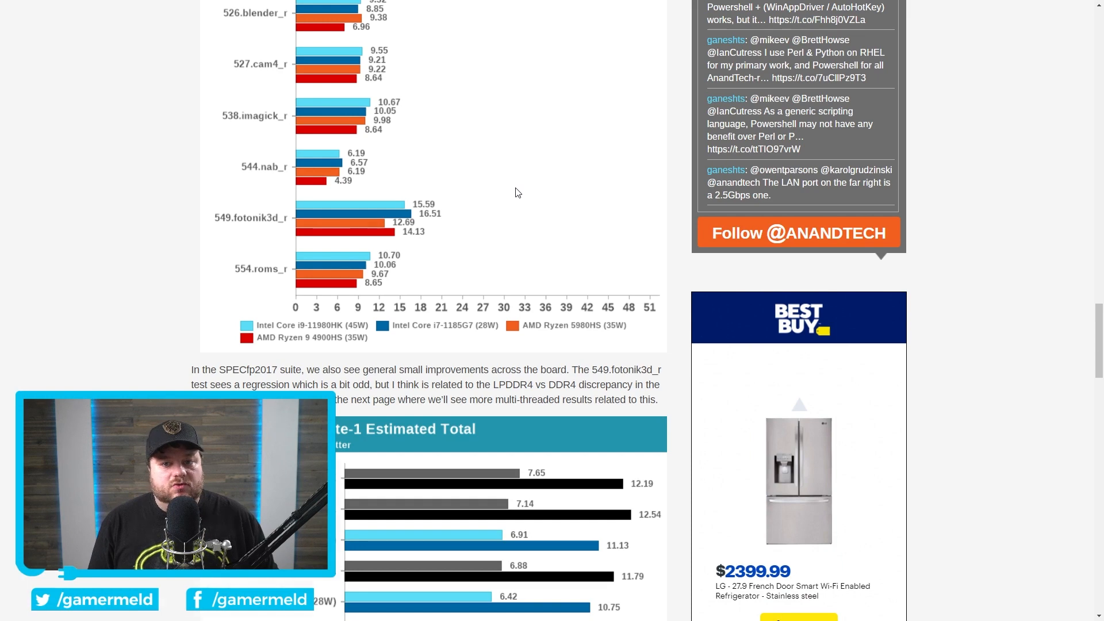
scroll(down, 3)
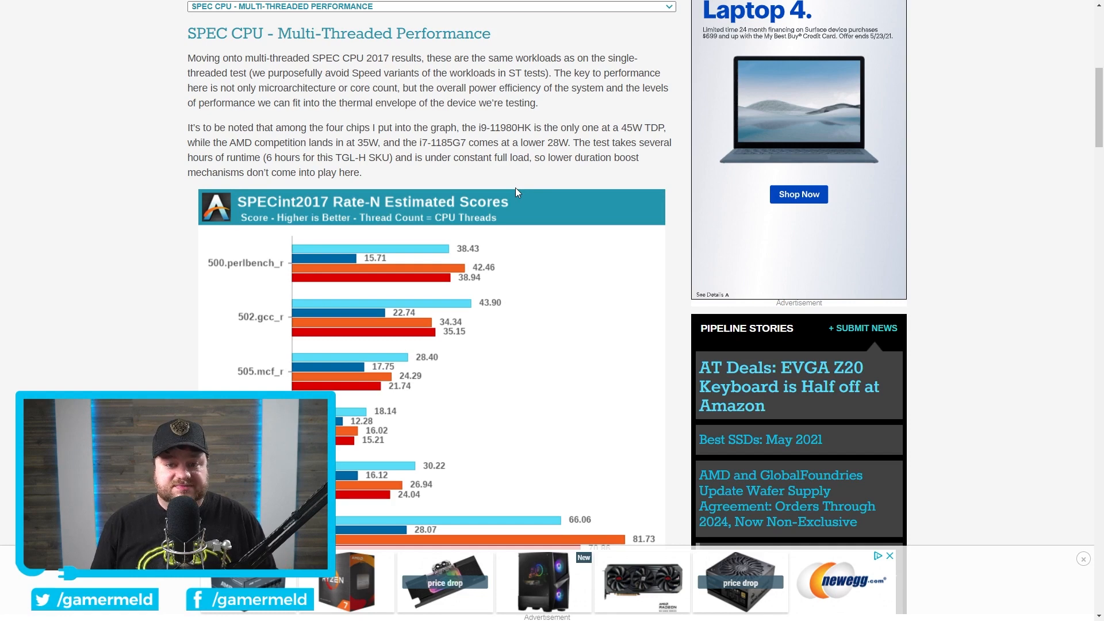
- Scroll past the SPECfp2017 Rate-N chart to the combined totals and 11980HK-vs-5980HS commentary
scroll(down, 3)
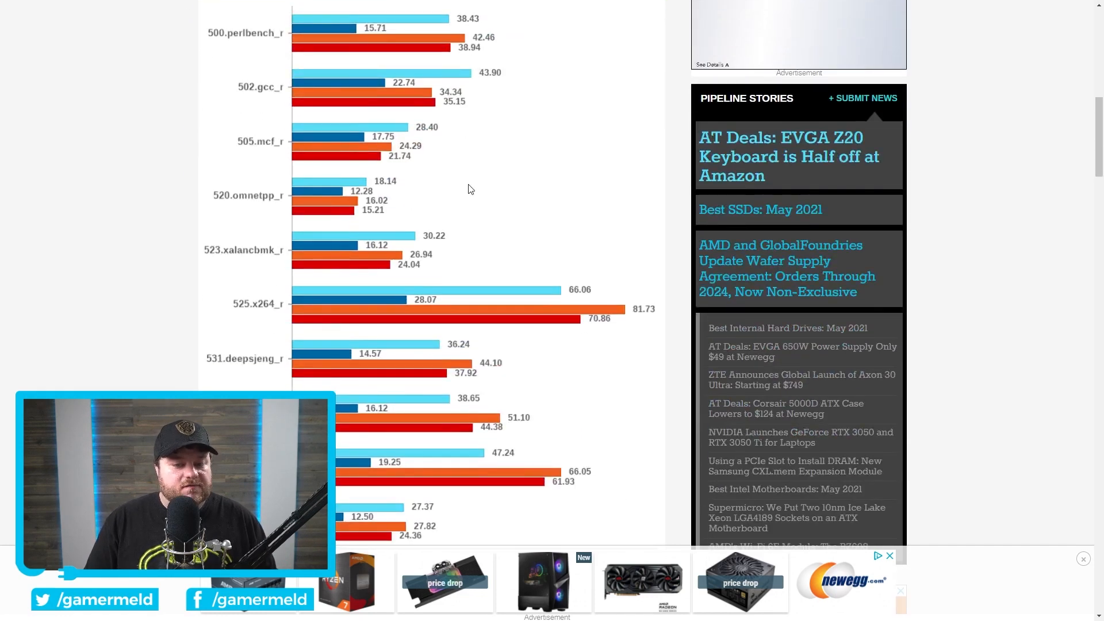
scroll(down, 3)
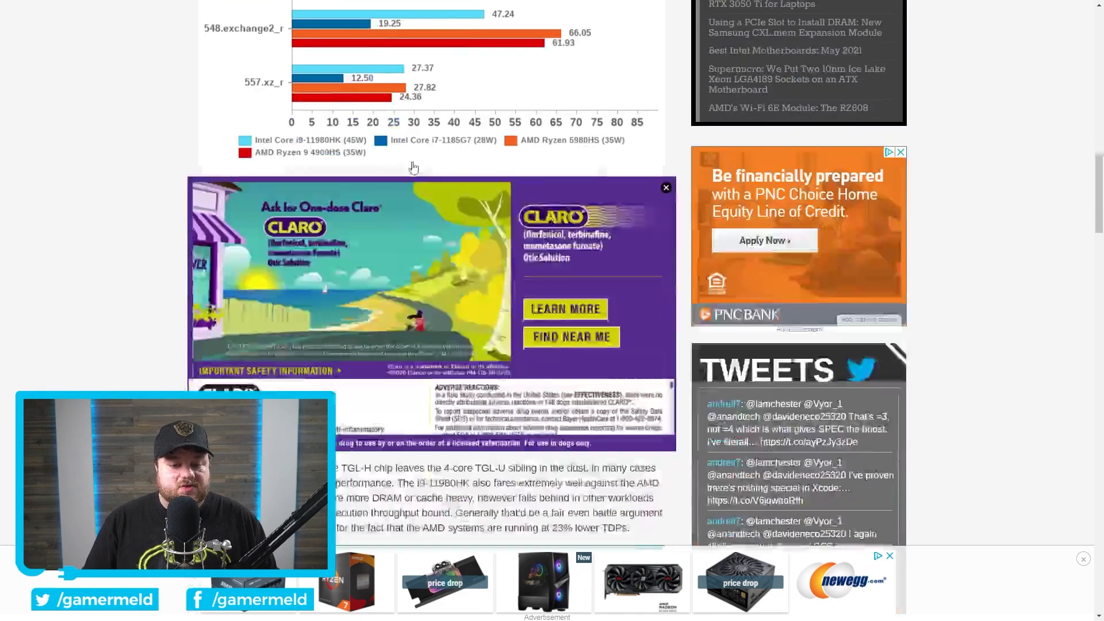
scroll(down, 3)
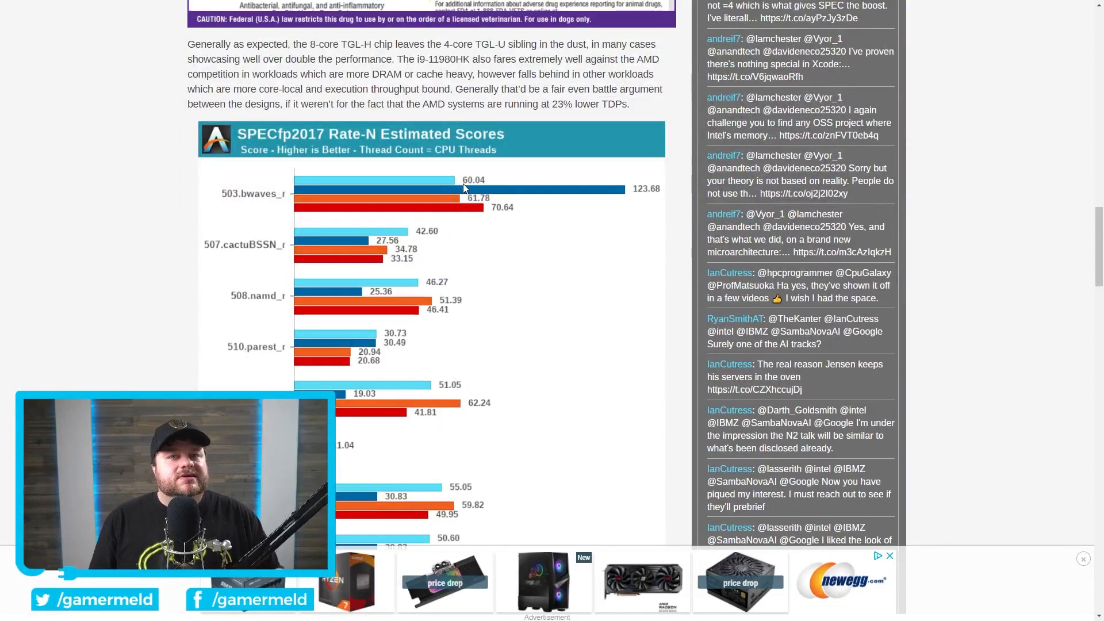
scroll(down, 3)
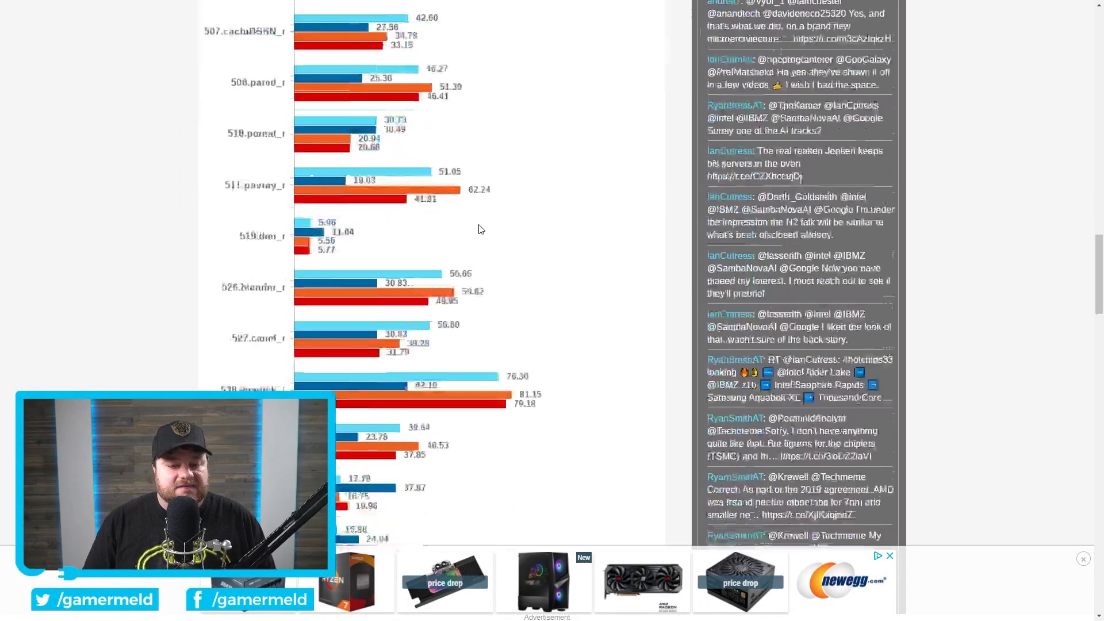
scroll(down, 3)
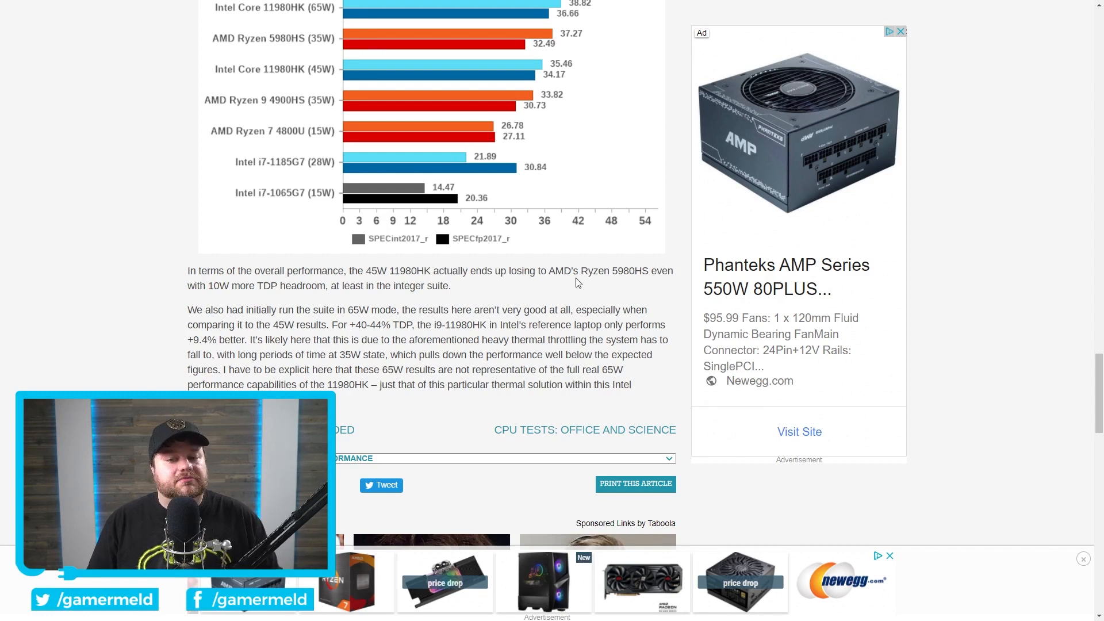
mouse_move(630, 272)
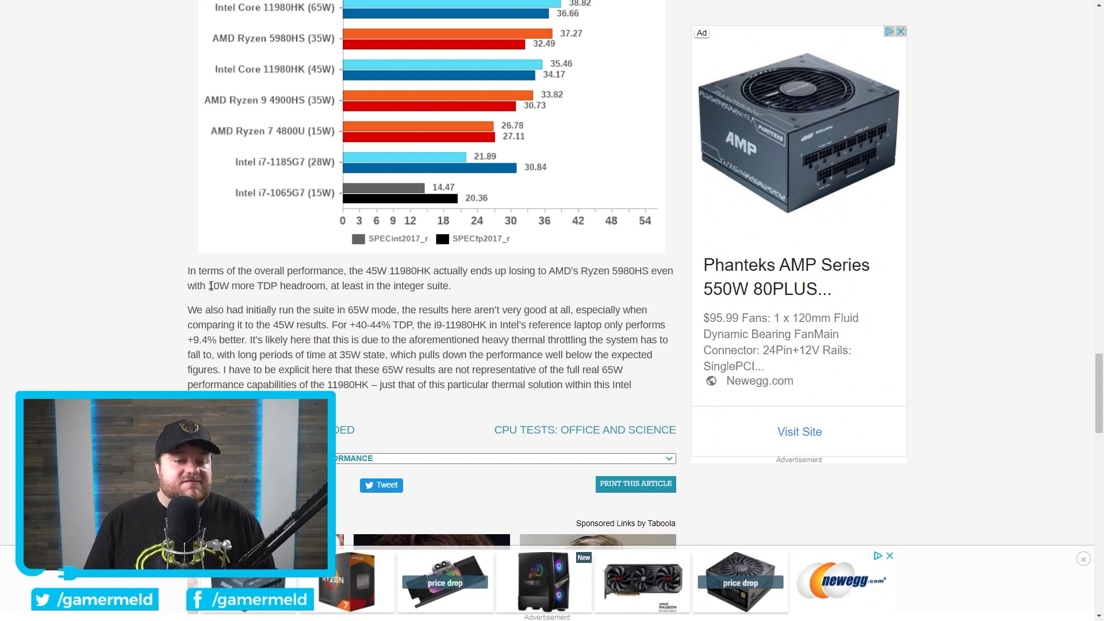
- Highlight the 65W-mode results paragraph and move to the 3DCenter 15/16 May news page
drag(209, 285, 312, 286)
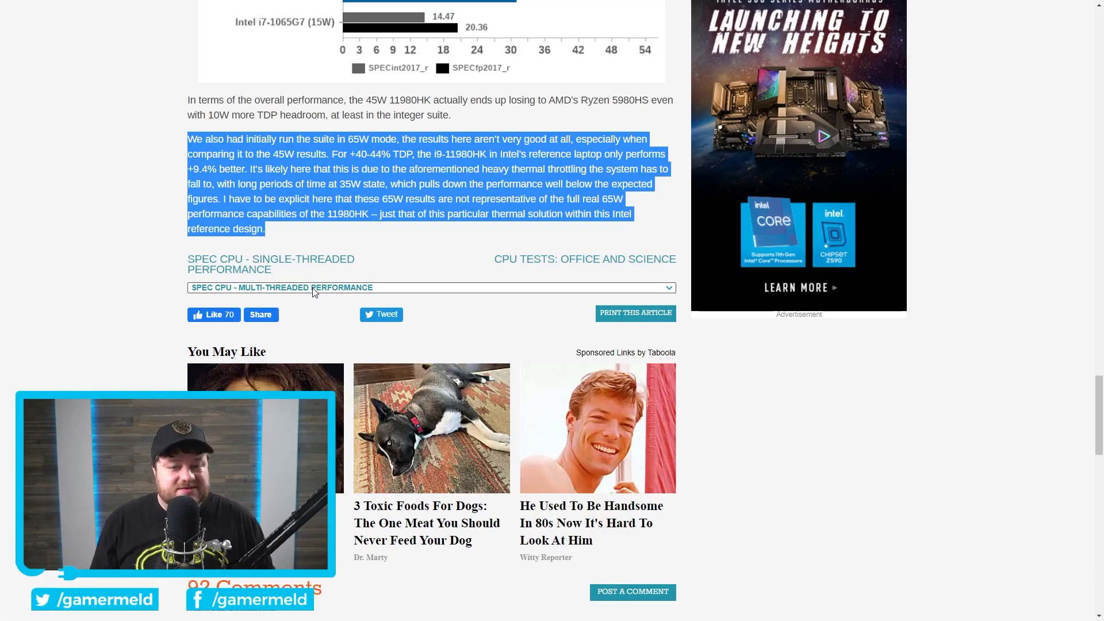
scroll(up, 3)
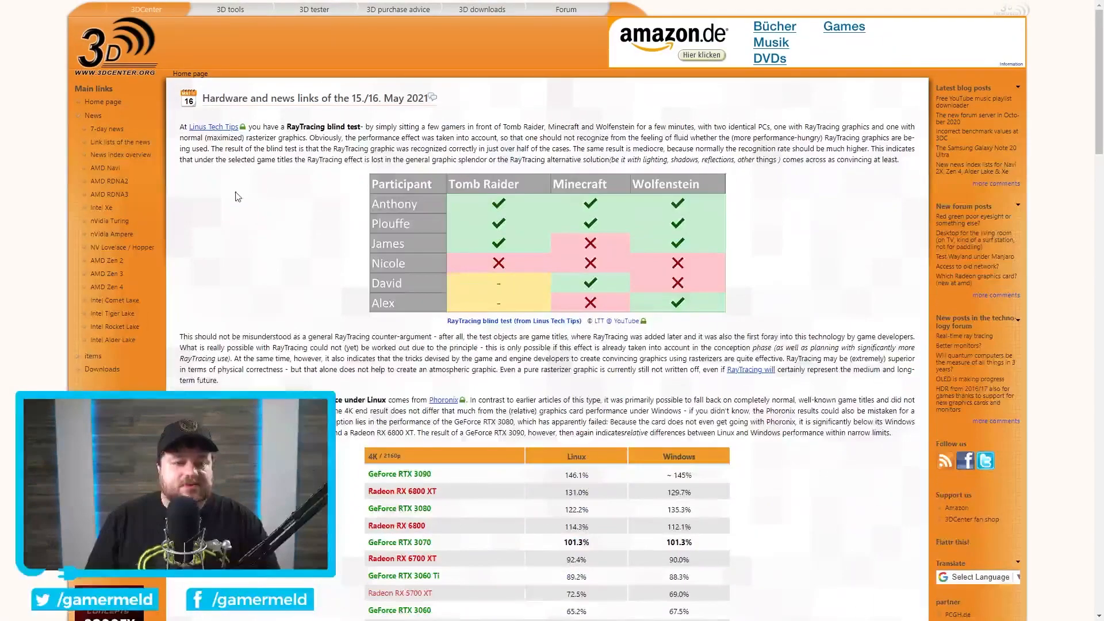
- Highlight the sentence on decreased graphics card availability and scroll across the retailer price table
scroll(down, 3)
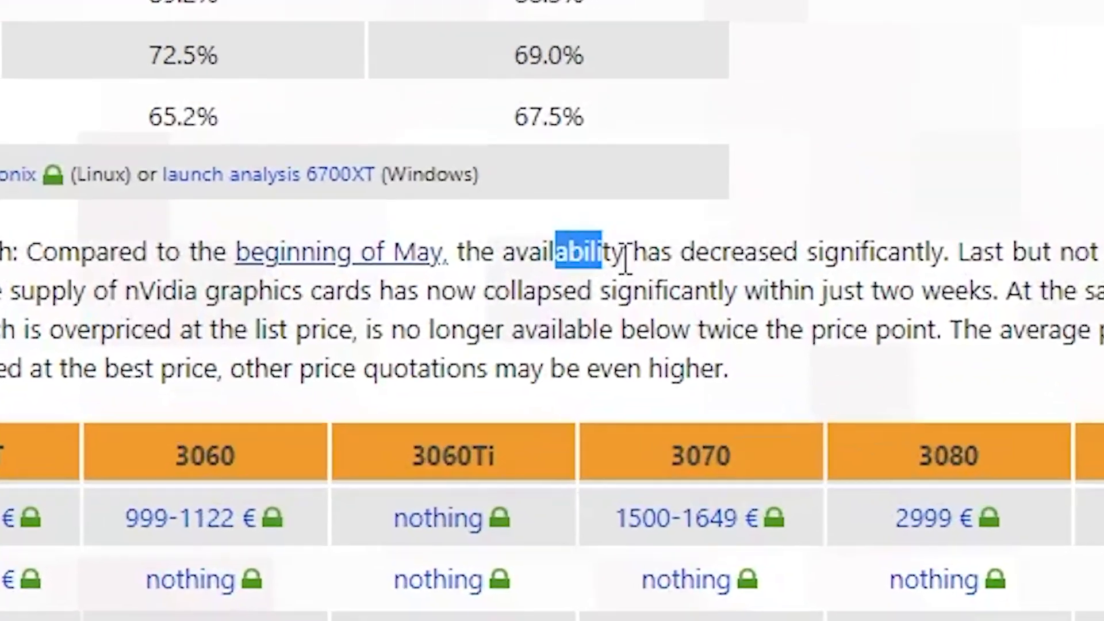
drag(605, 251, 958, 257)
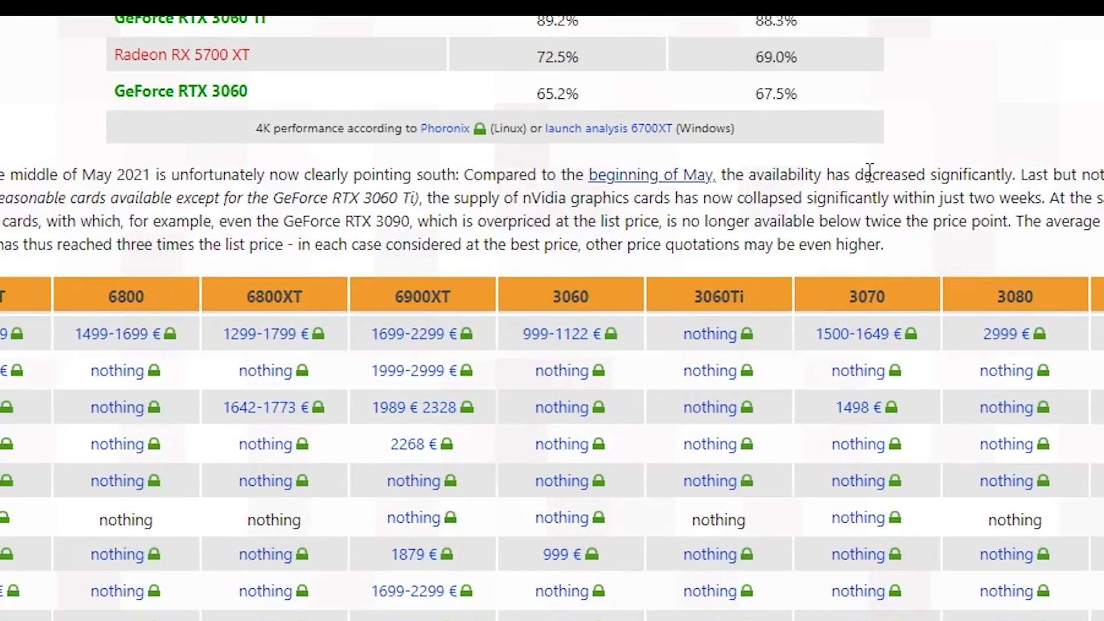
scroll(right, 3)
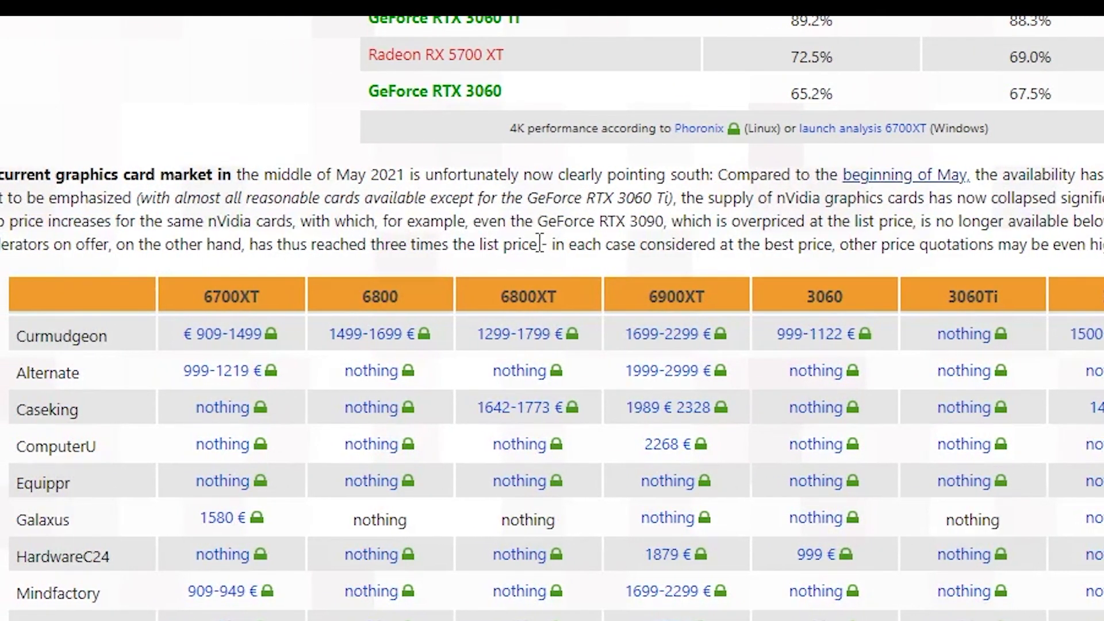
drag(316, 245, 396, 244)
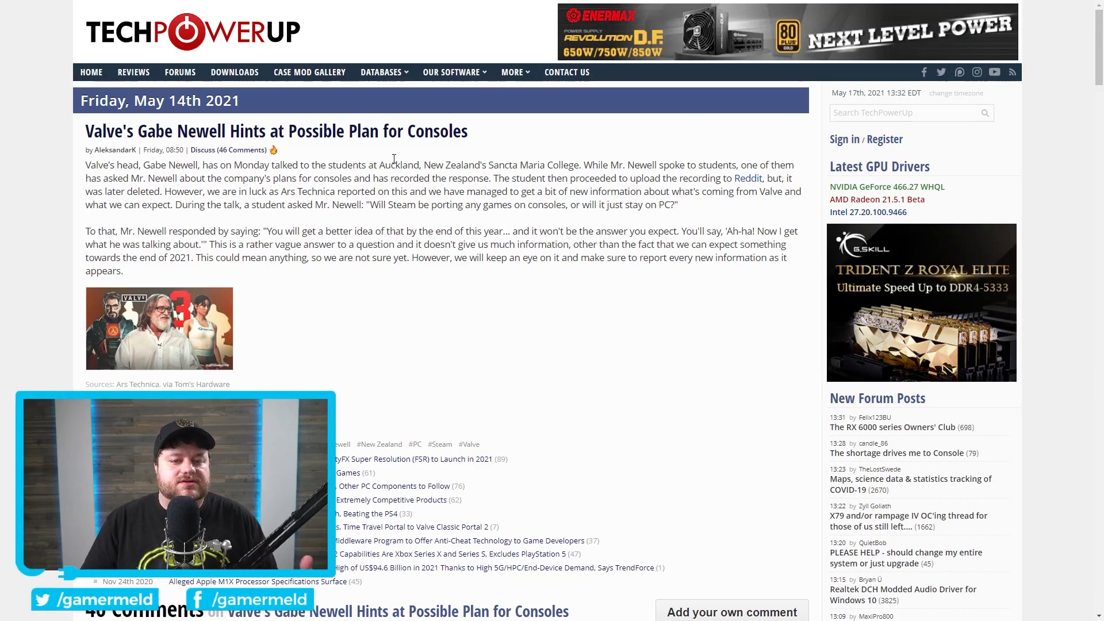
mouse_move(366, 145)
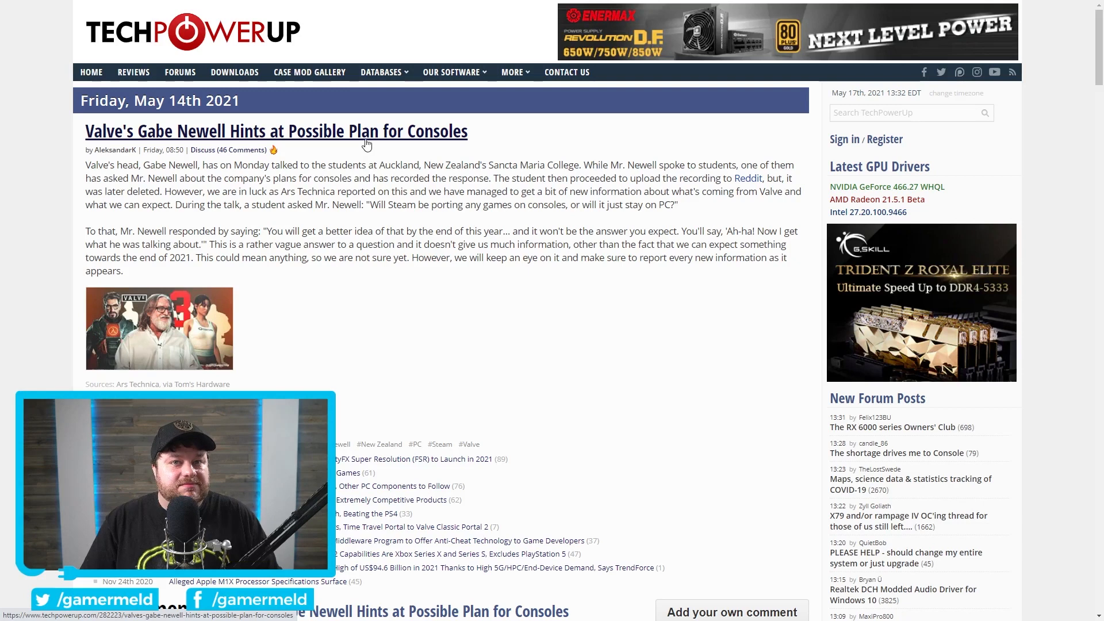
mouse_move(549, 146)
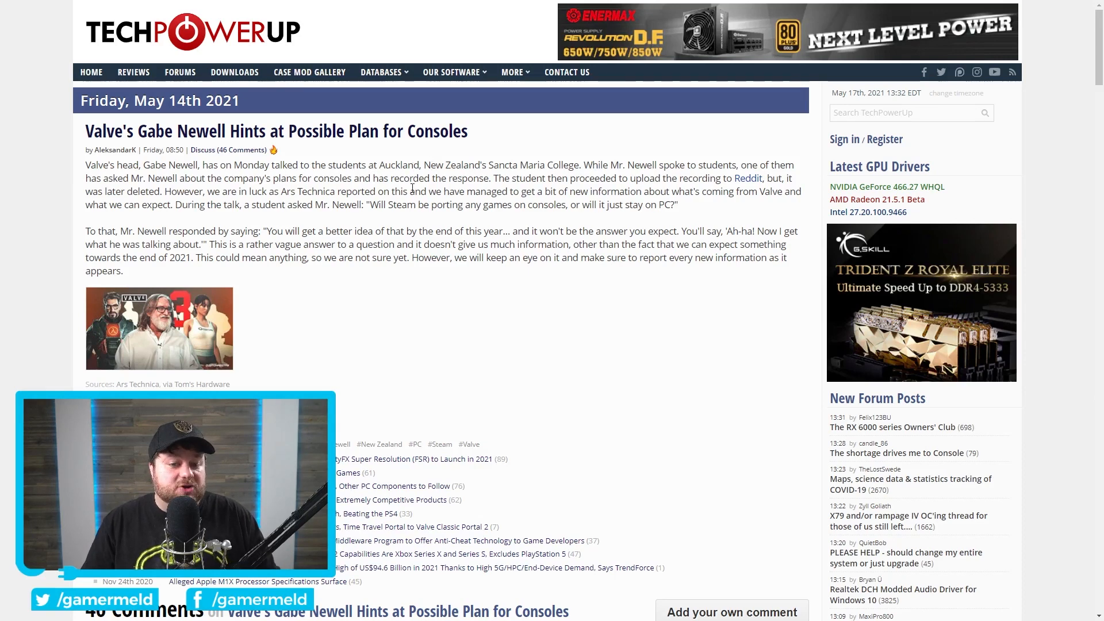
- Select Newell's full quoted answer about console plans for the end of this year
drag(368, 204, 428, 204)
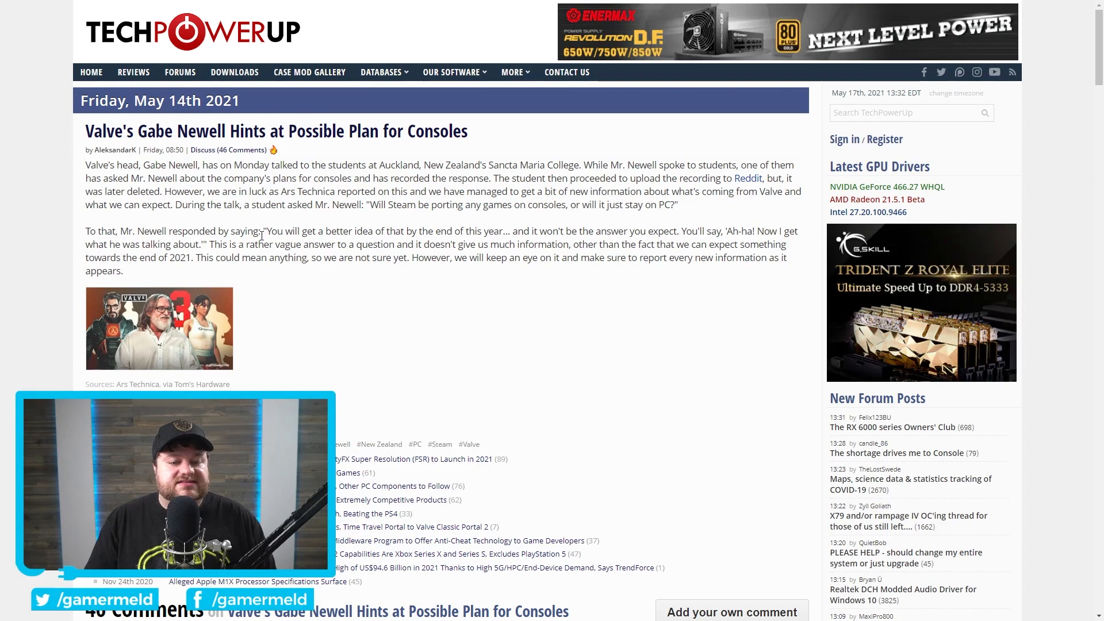
drag(266, 231, 507, 231)
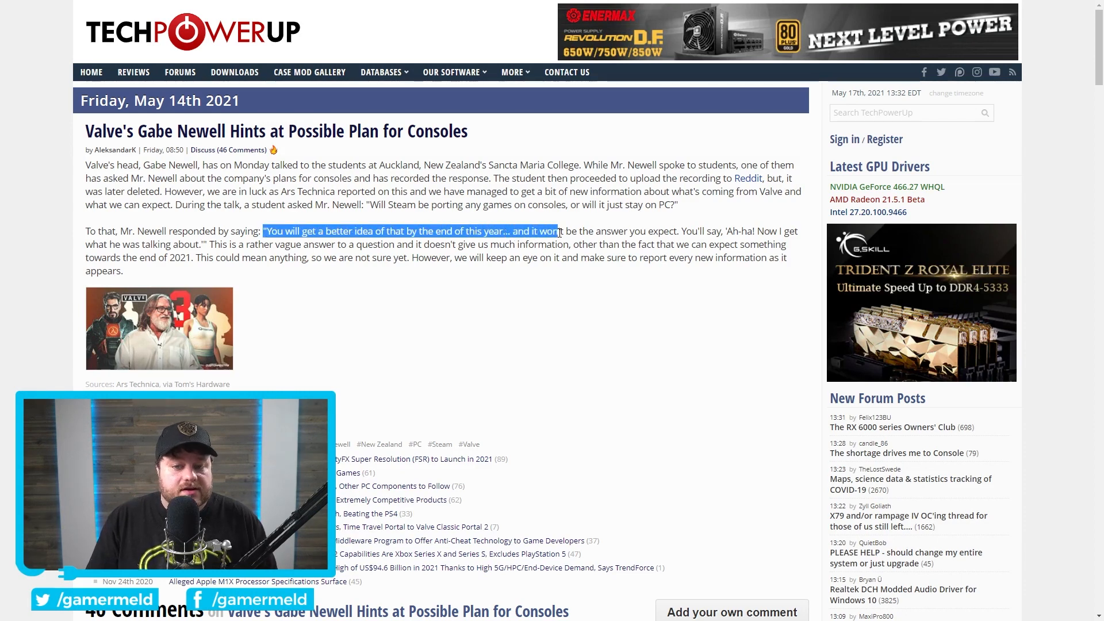
drag(556, 232, 711, 231)
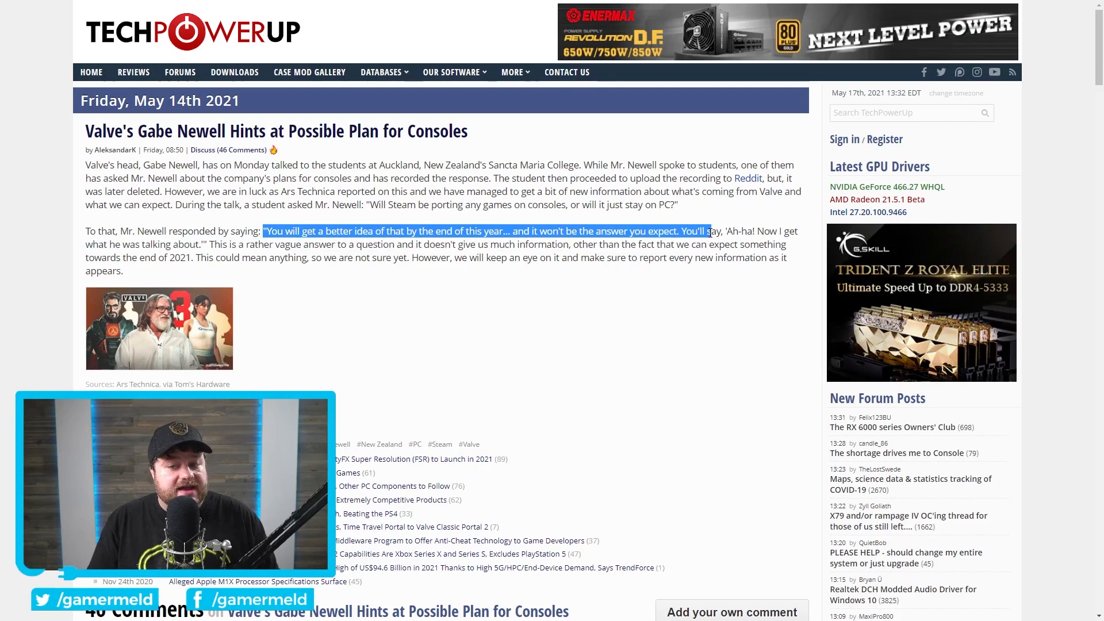
drag(719, 231, 219, 244)
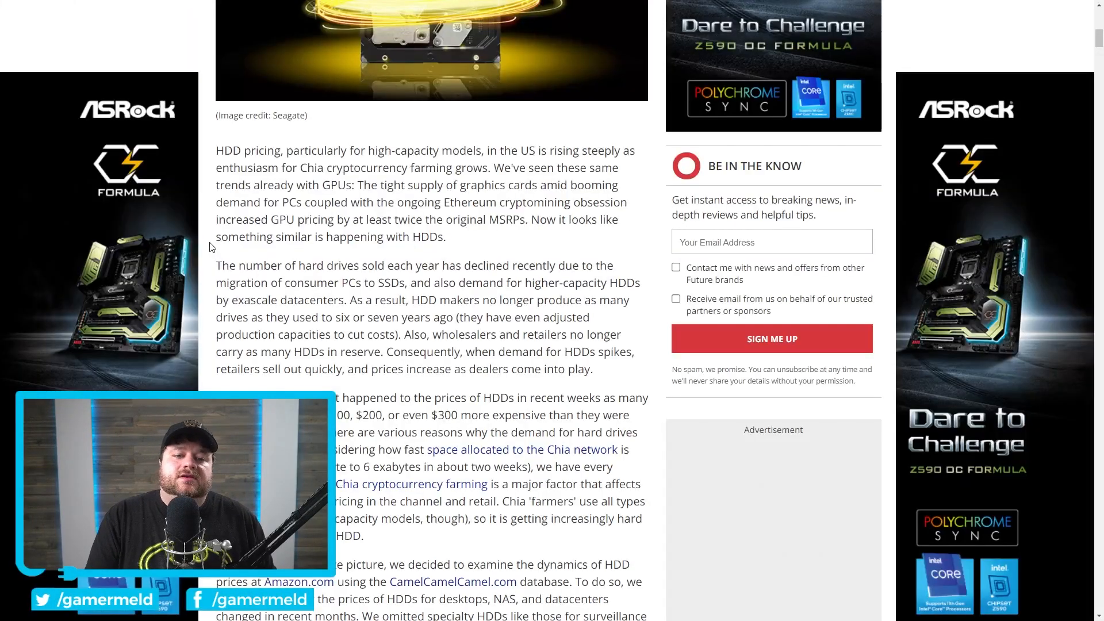
- Scroll past the Chia article's intro to the paragraphs on drives costing $100–$300 more
scroll(up, 3)
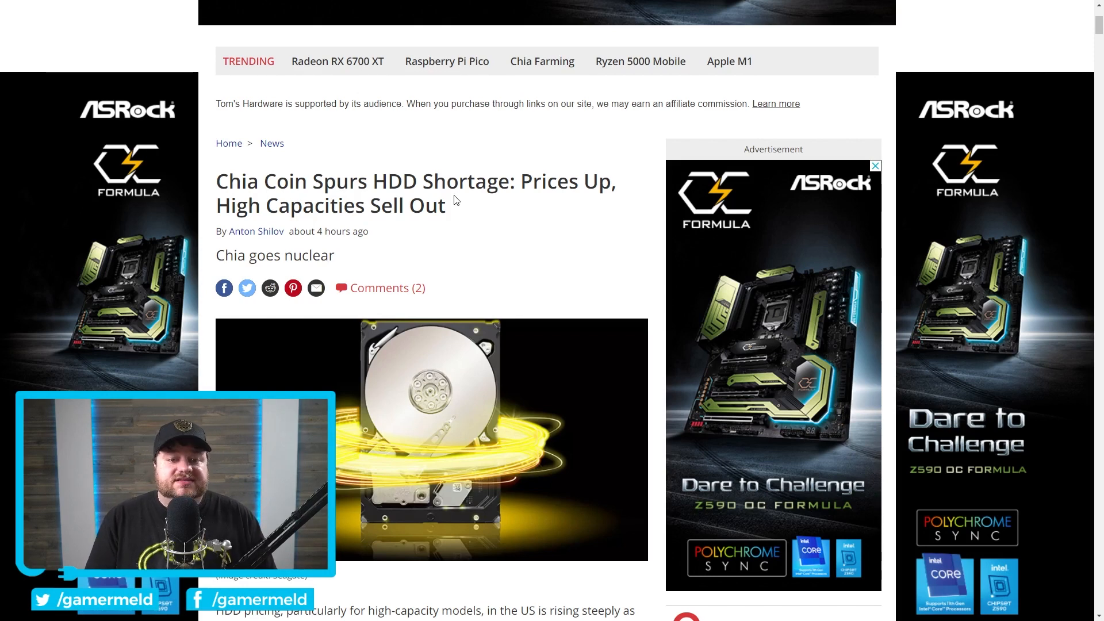
scroll(down, 3)
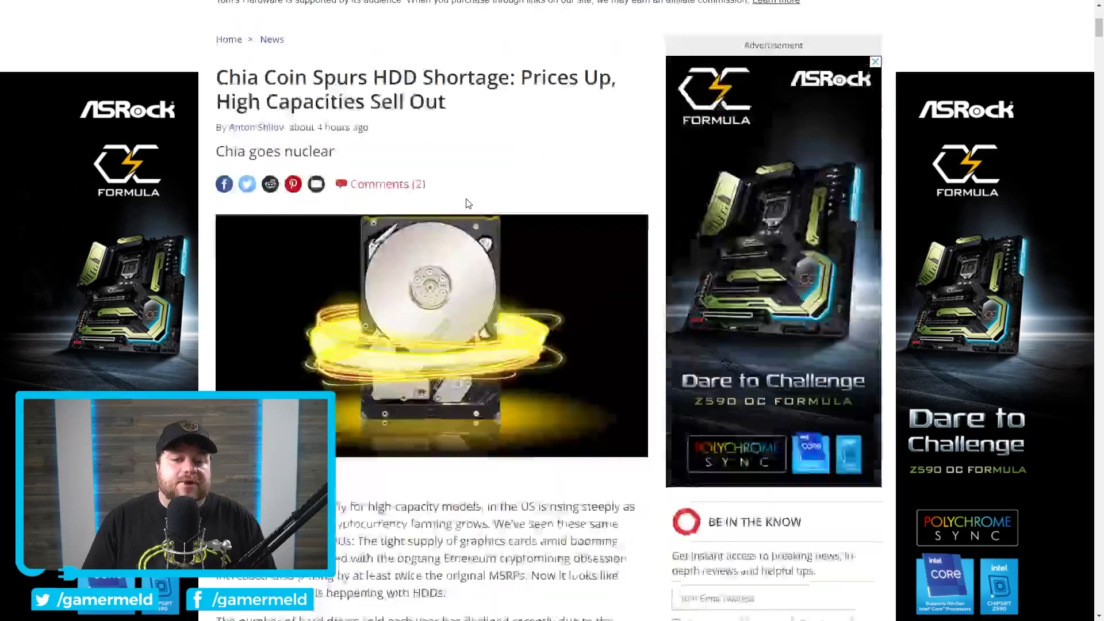
scroll(down, 3)
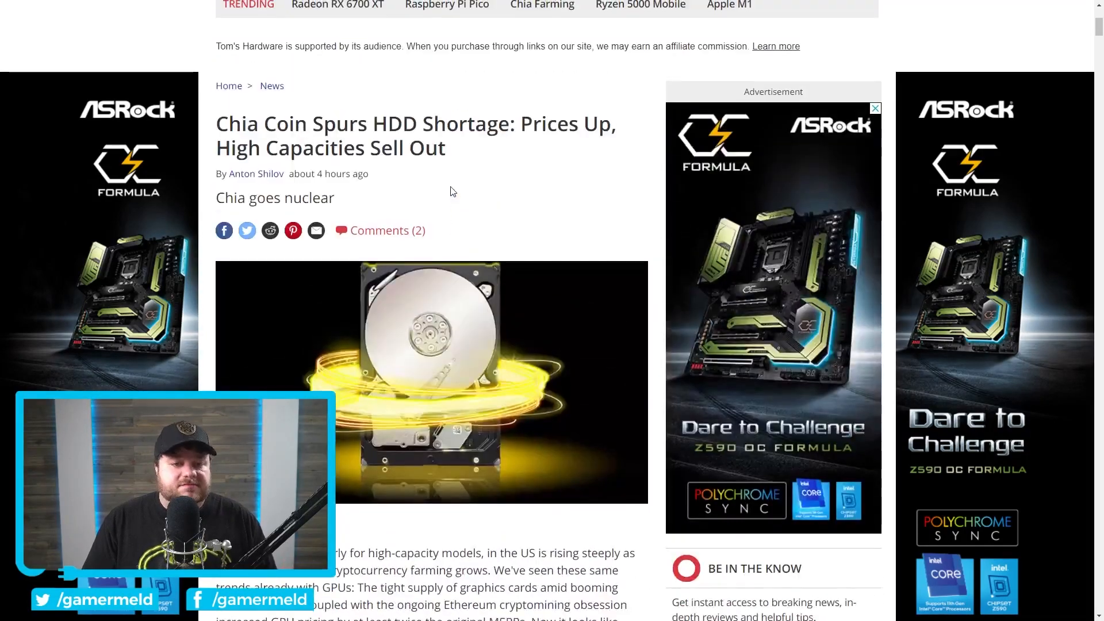
scroll(down, 3)
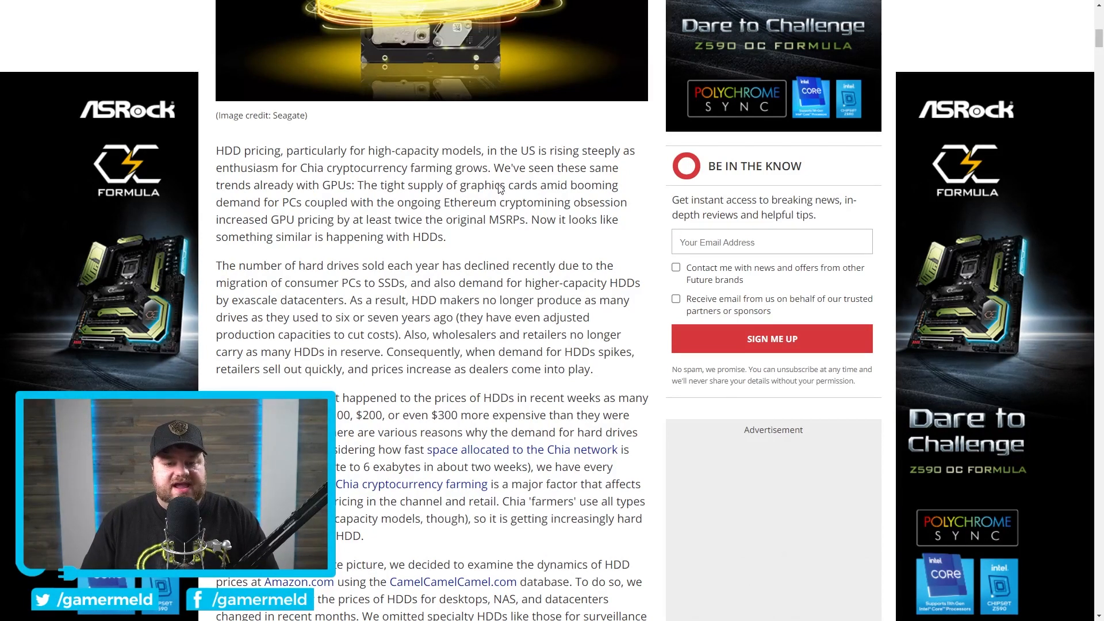
scroll(down, 3)
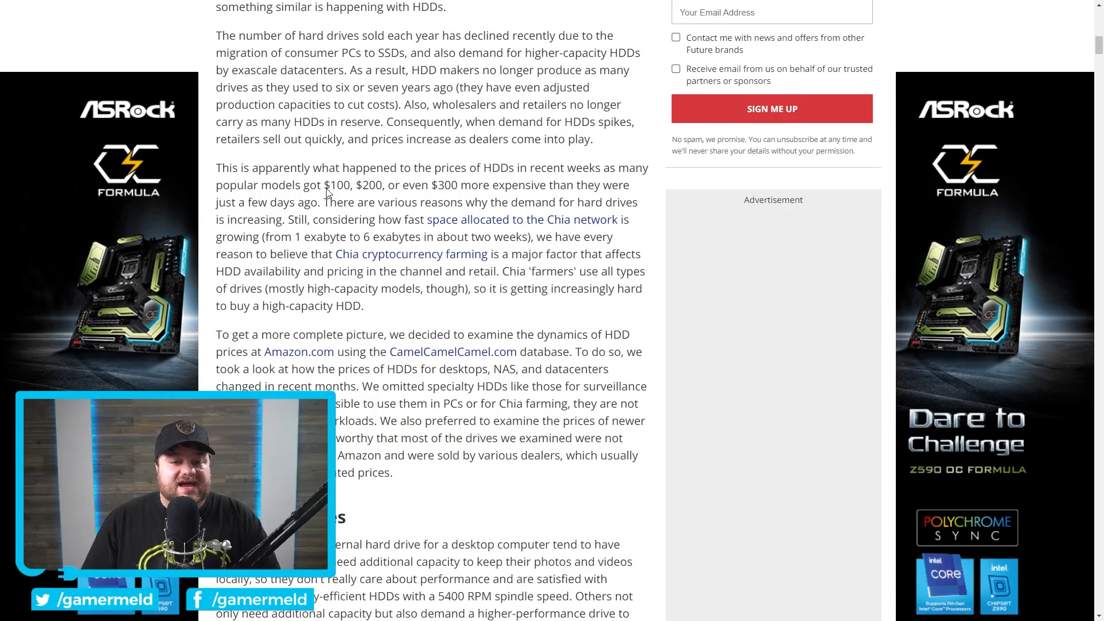
mouse_move(449, 193)
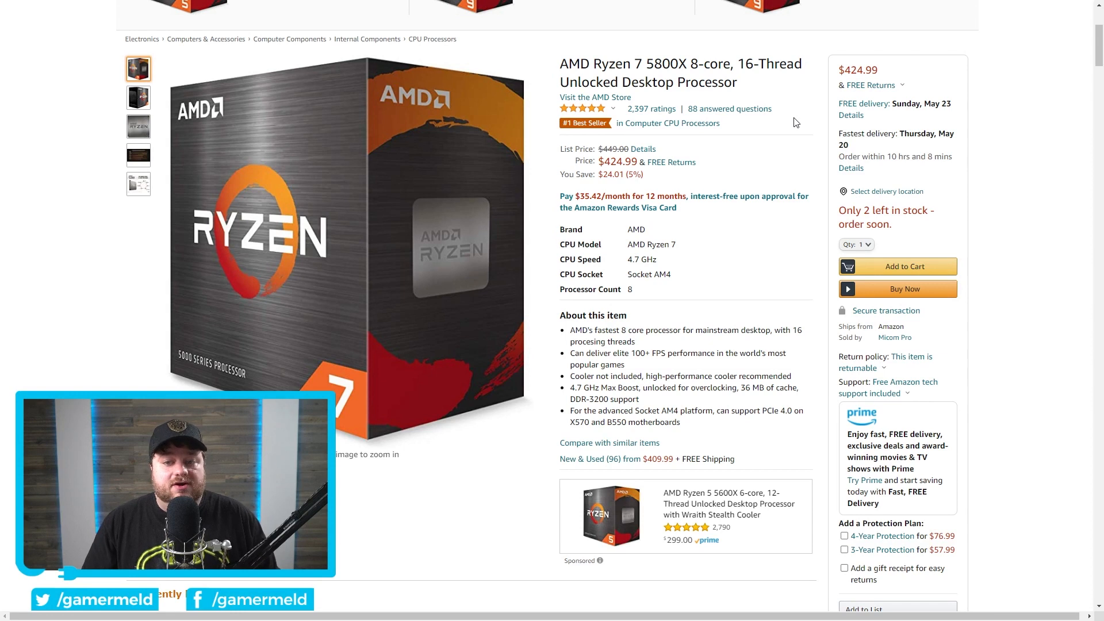
mouse_move(737, 164)
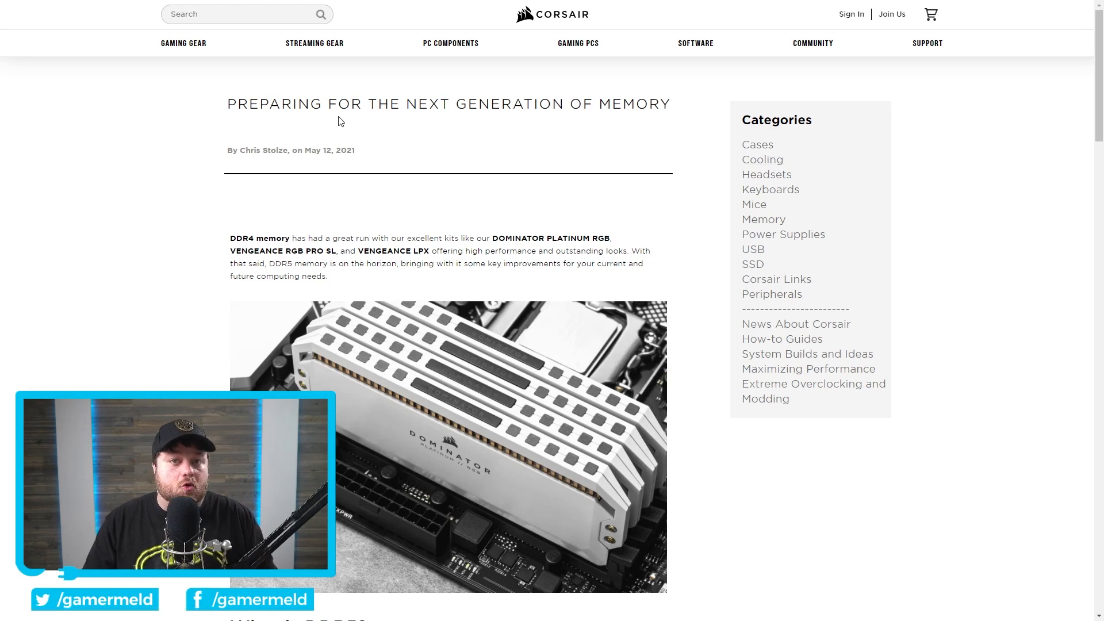
- Scroll the Corsair DDR5 post past the bandwidth chart to the 128GB UDIMM capacity chart
scroll(down, 3)
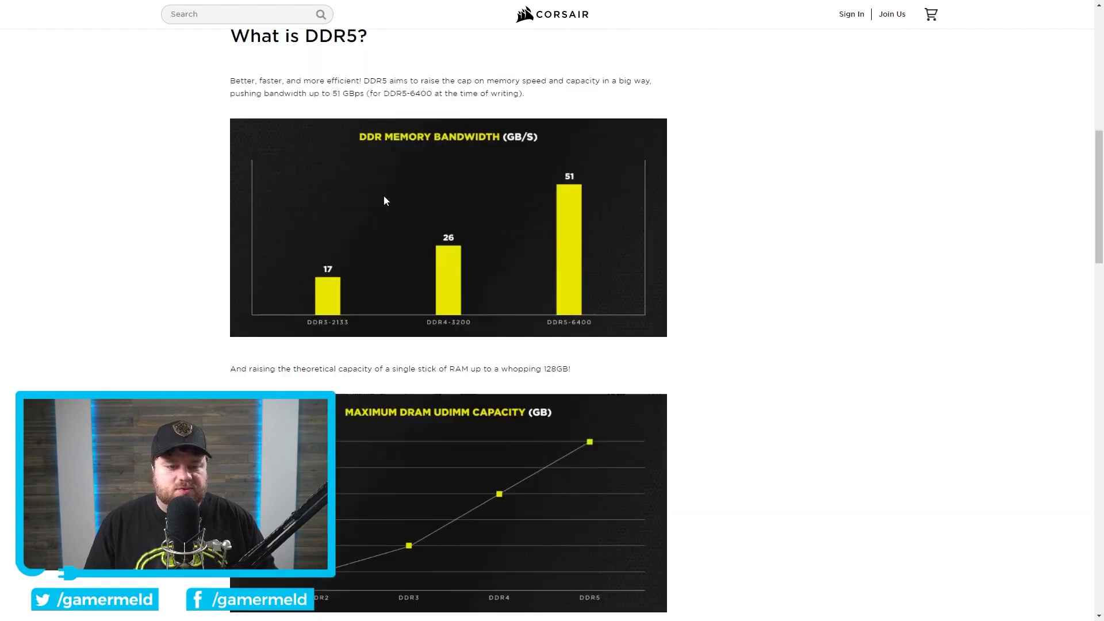
scroll(down, 3)
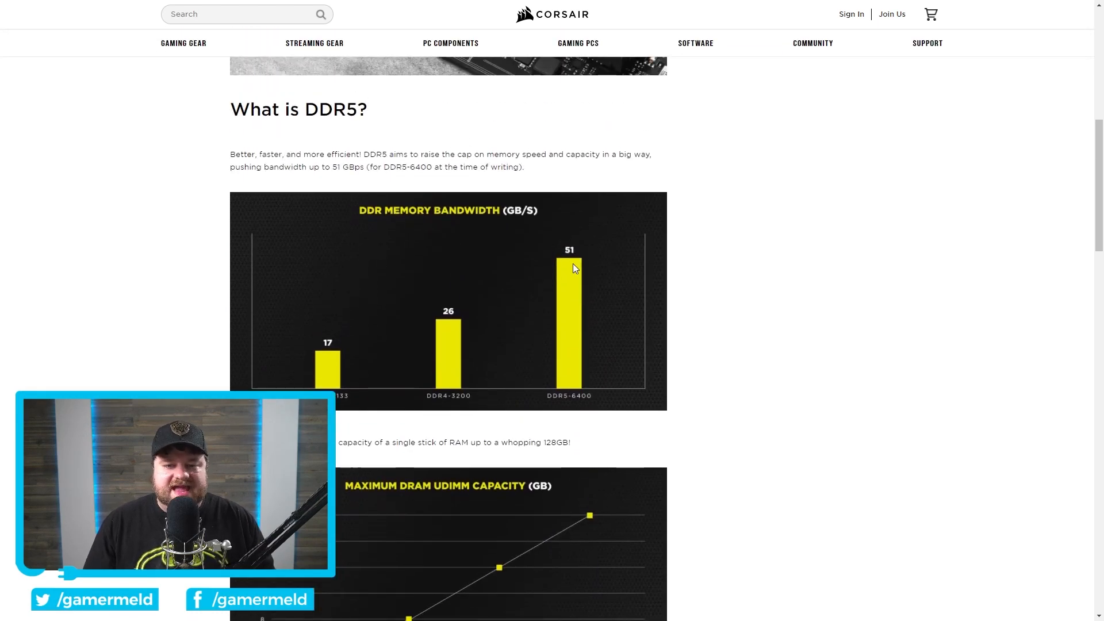
mouse_move(581, 297)
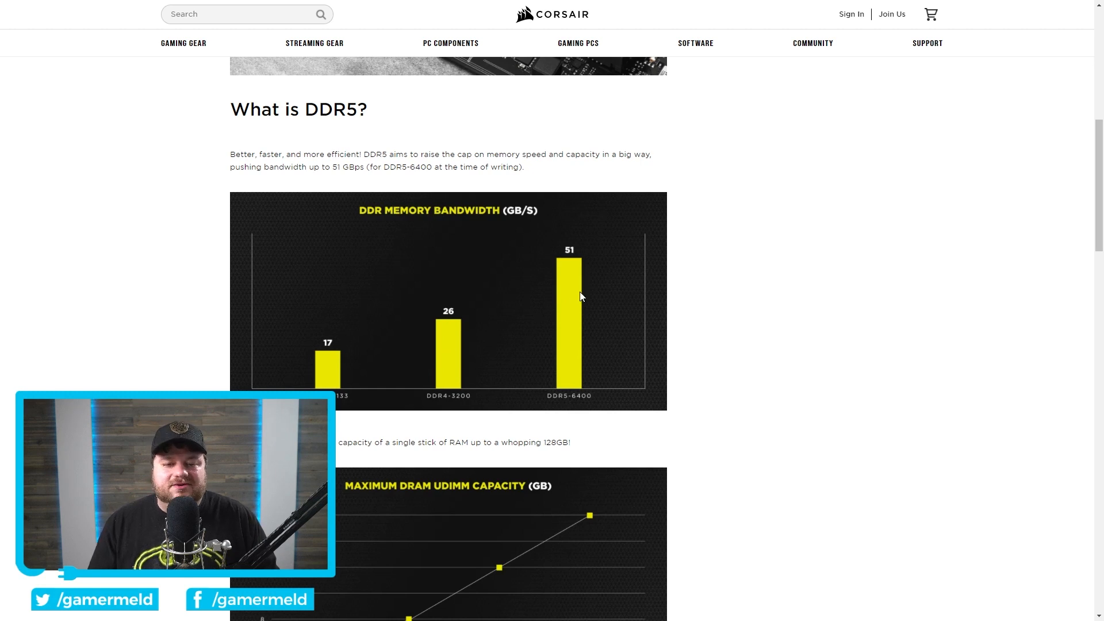
mouse_move(491, 334)
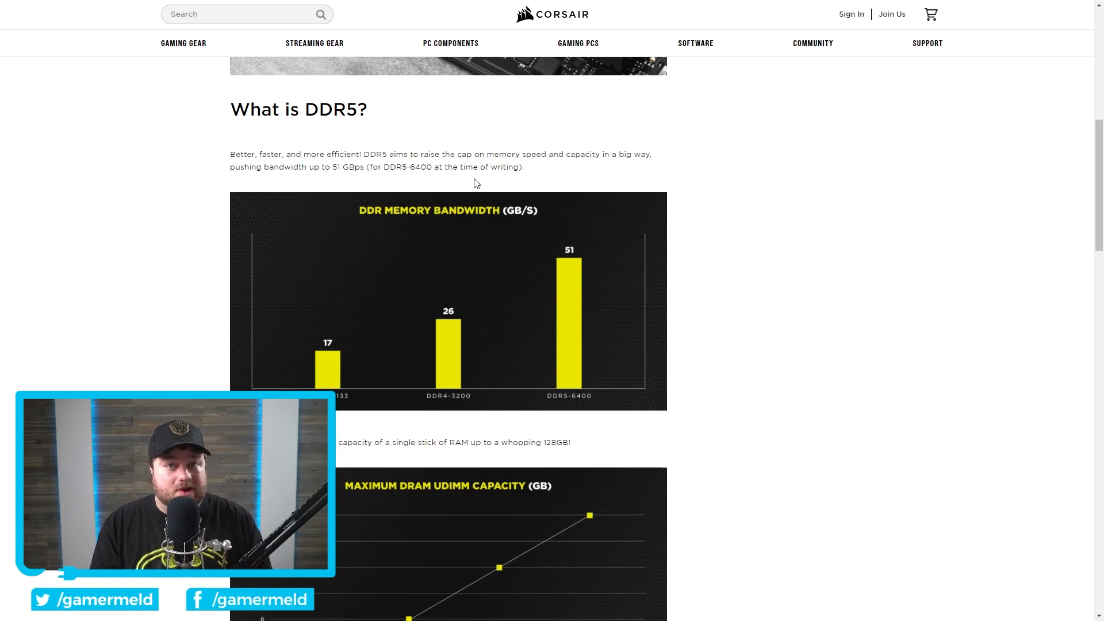
mouse_move(448, 179)
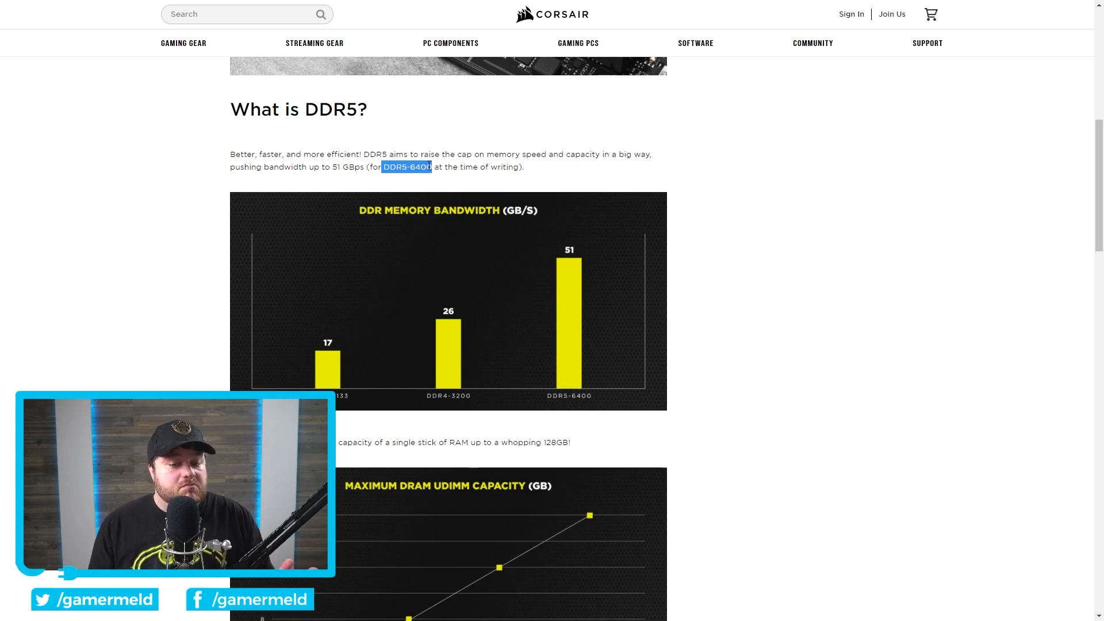
scroll(down, 3)
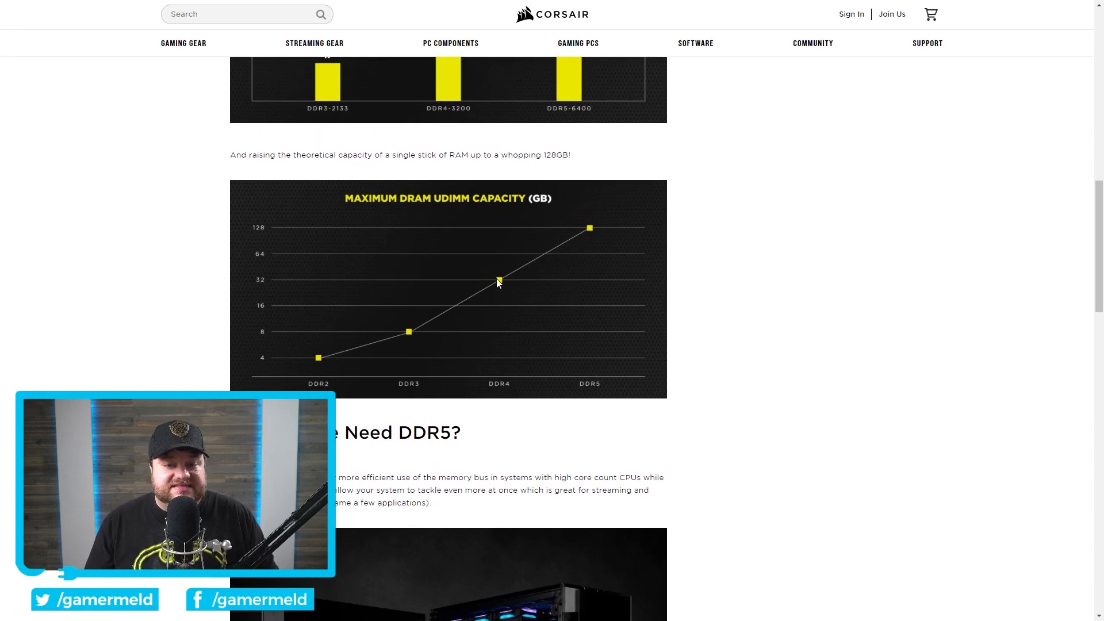
mouse_move(603, 235)
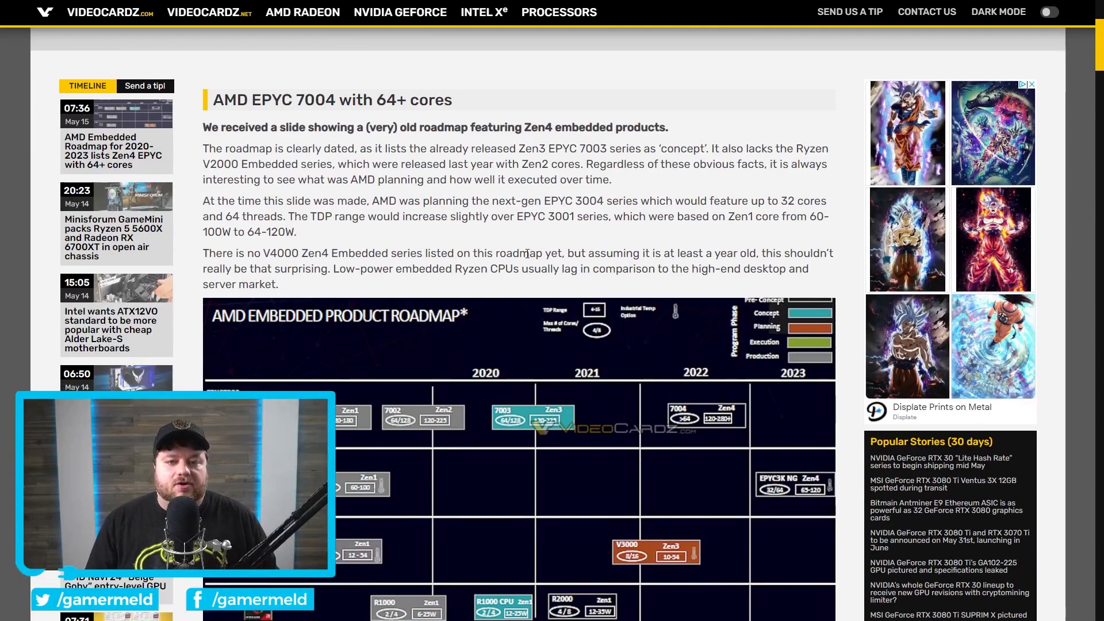
mouse_move(533, 239)
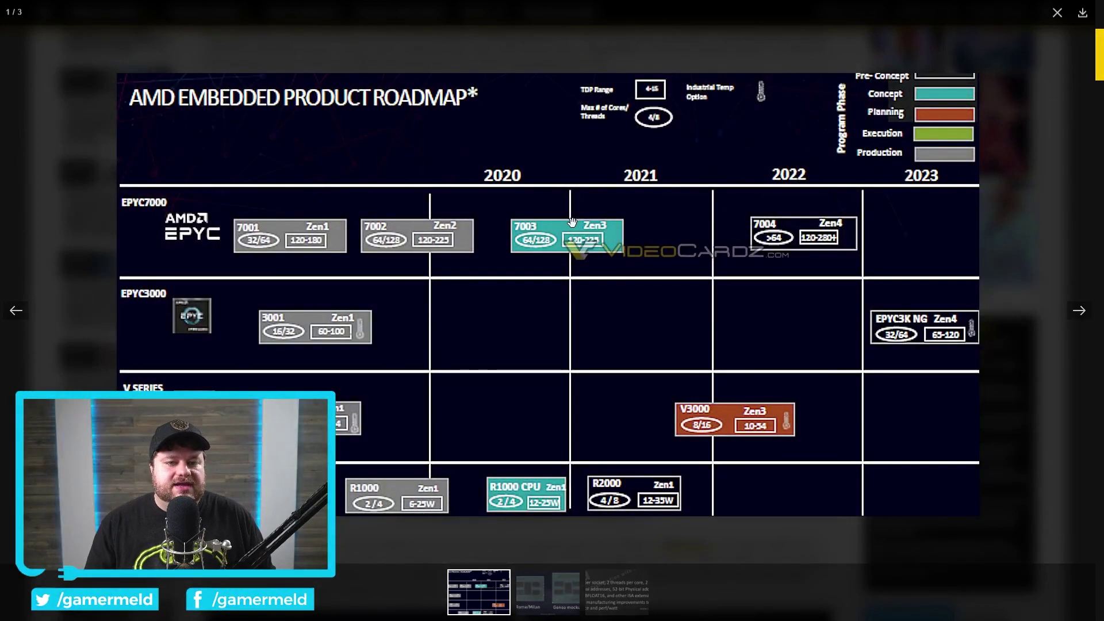
mouse_move(566, 213)
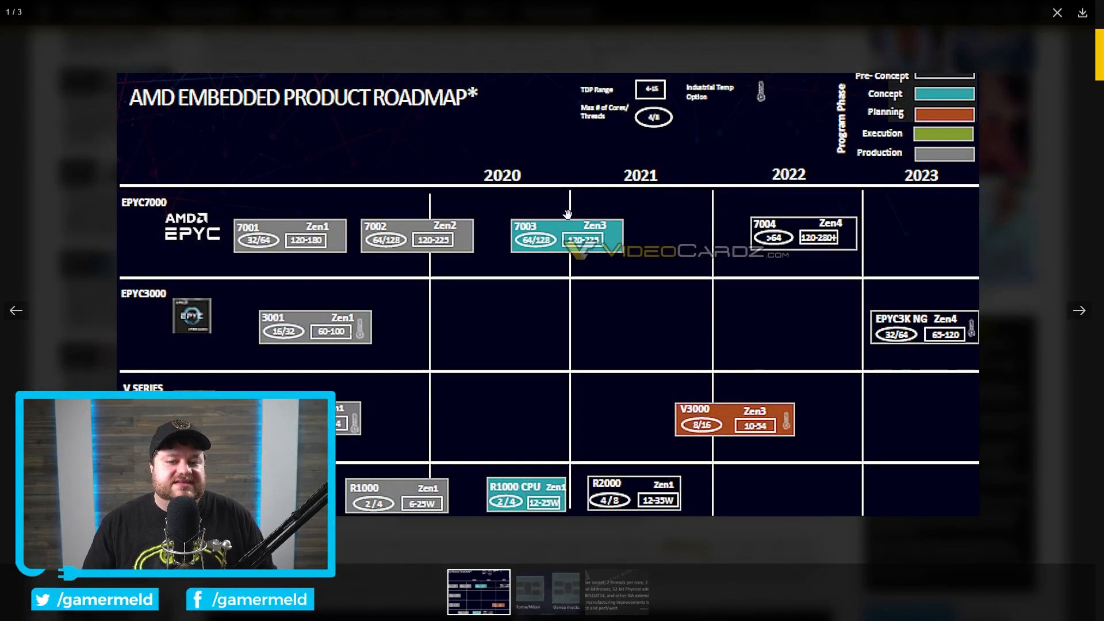
mouse_move(493, 118)
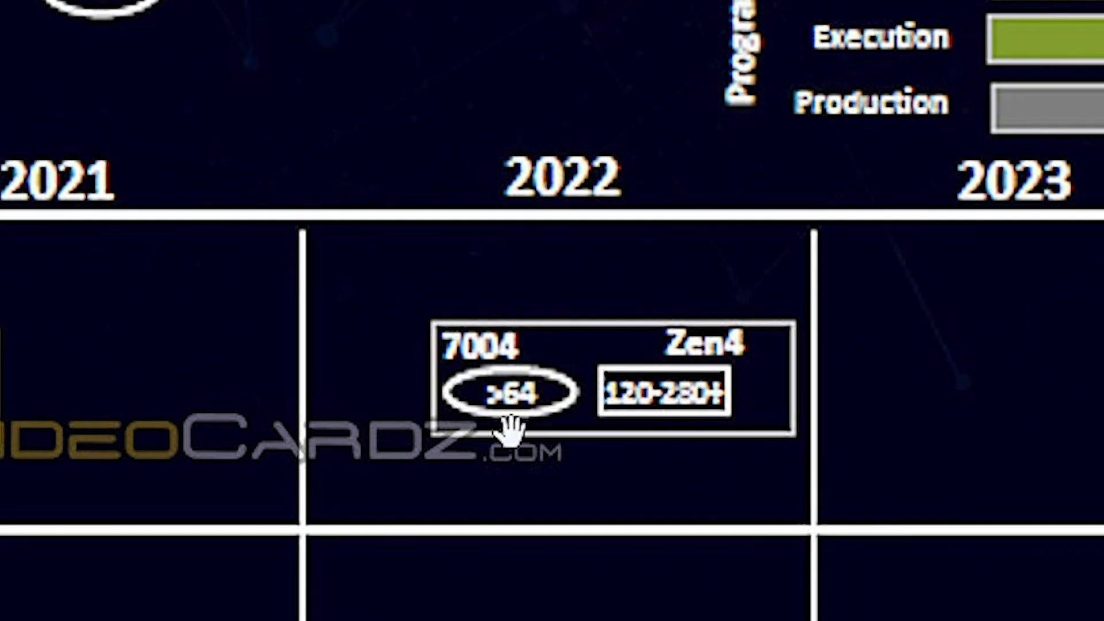
mouse_move(230, 337)
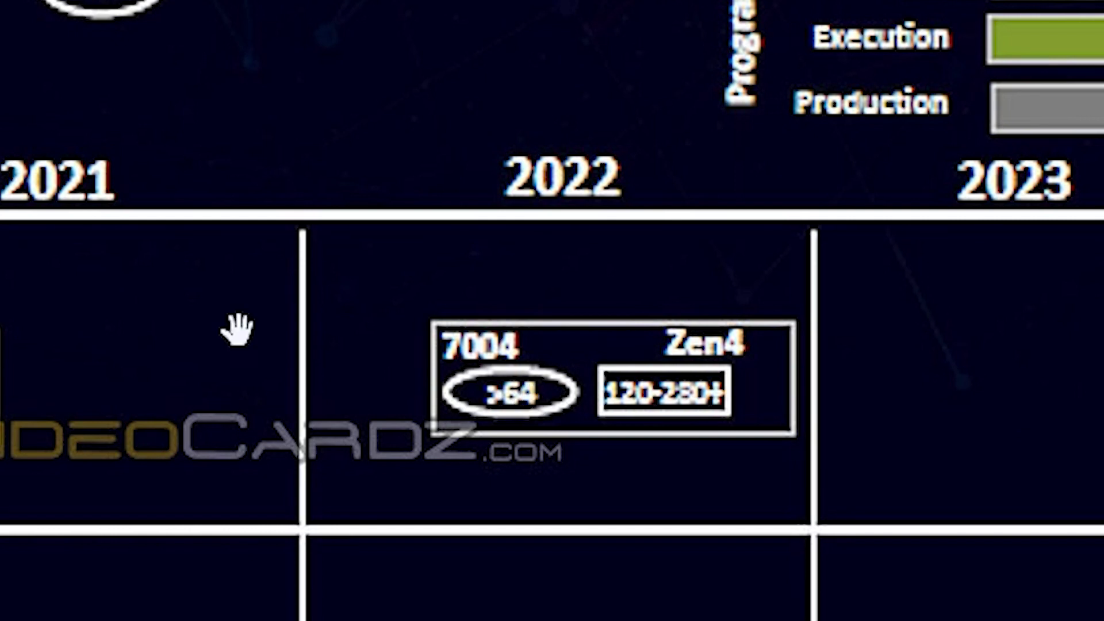
mouse_move(570, 377)
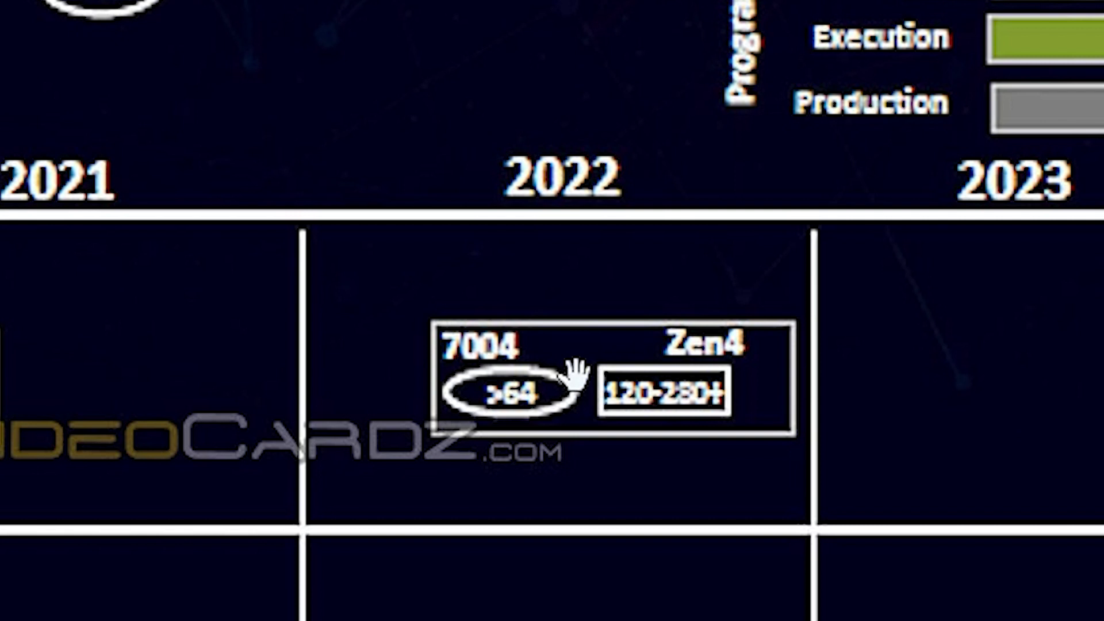